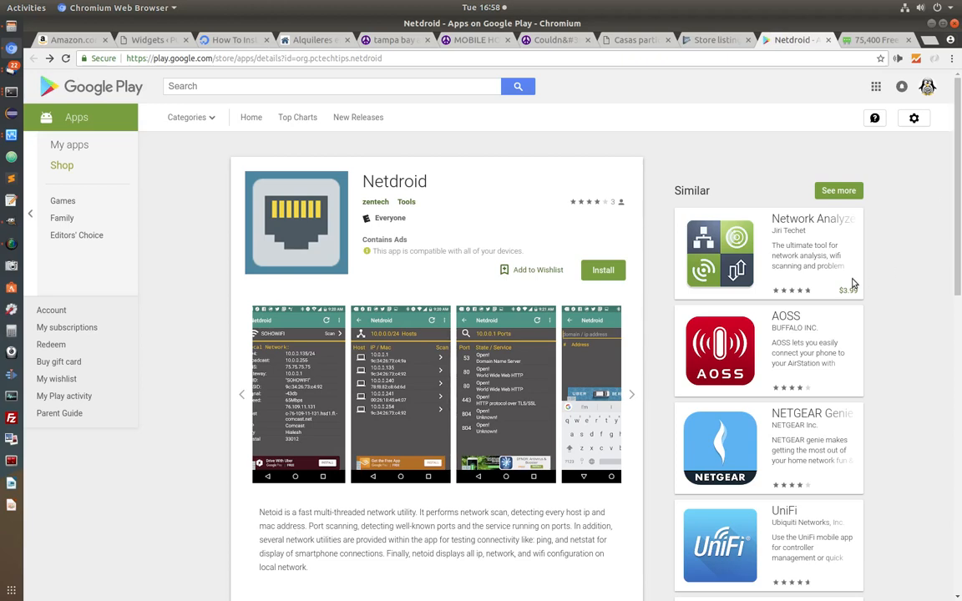
pyautogui.moveTo(347, 199)
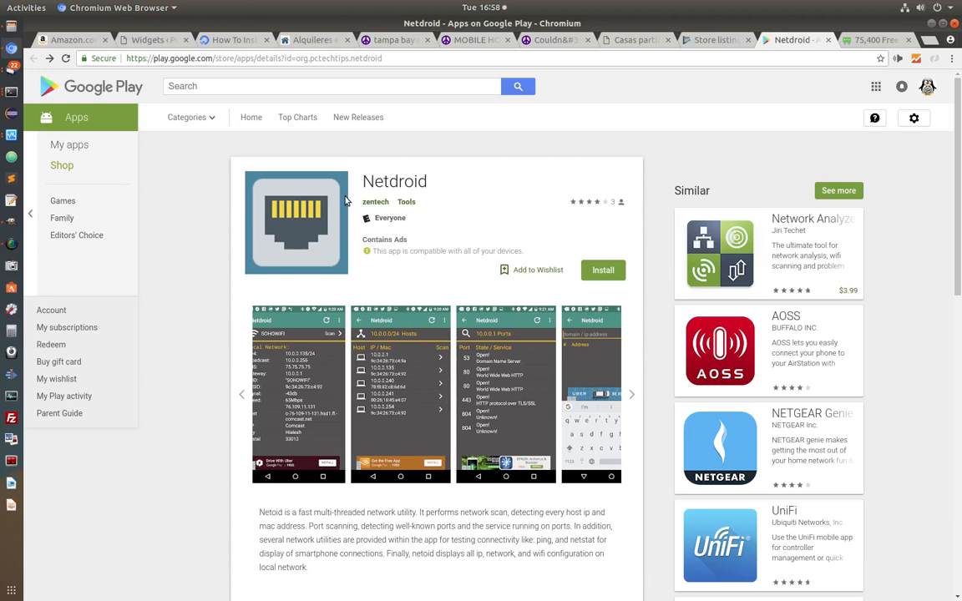
pyautogui.moveTo(356, 275)
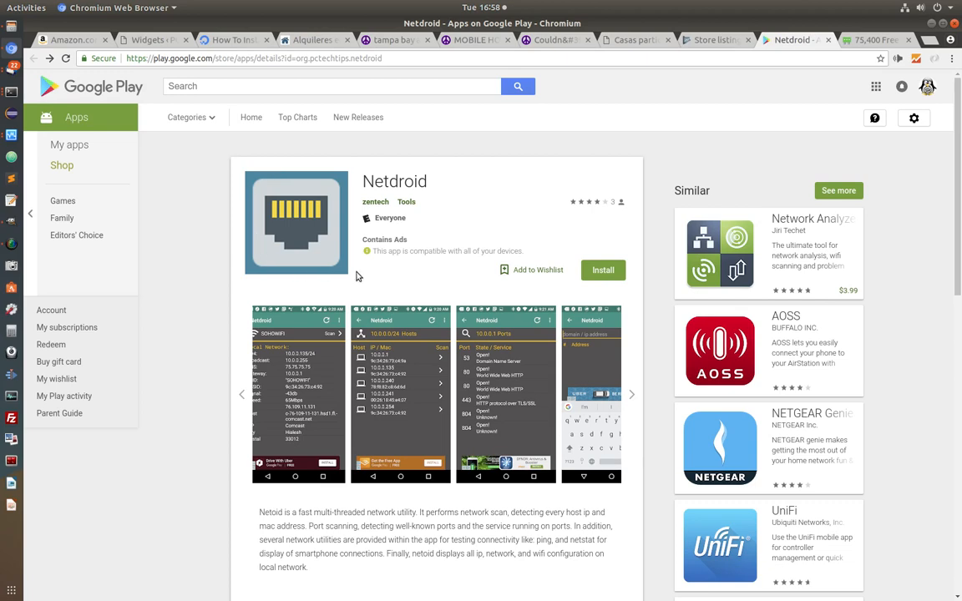
pyautogui.moveTo(326, 171)
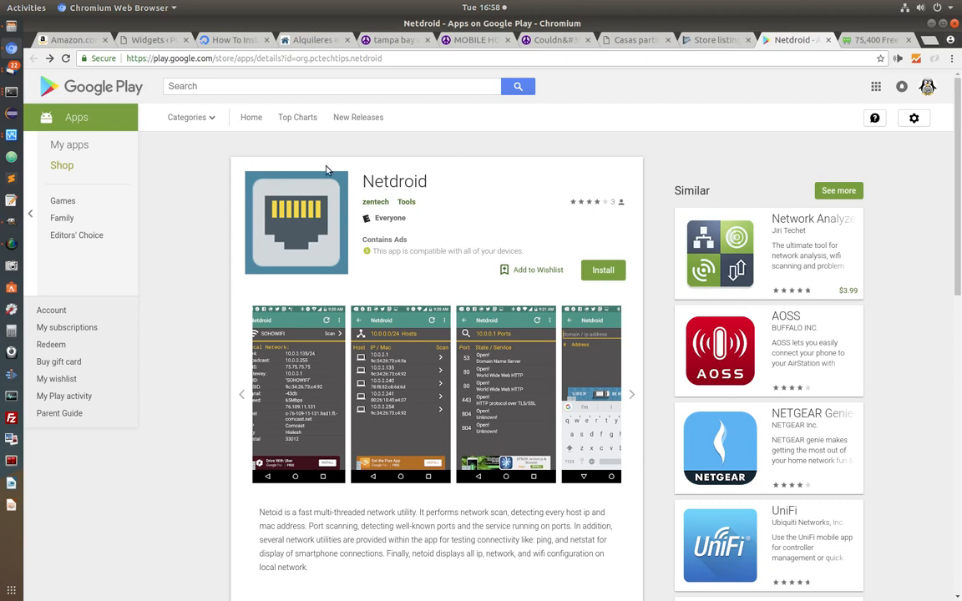
pyautogui.moveTo(506, 192)
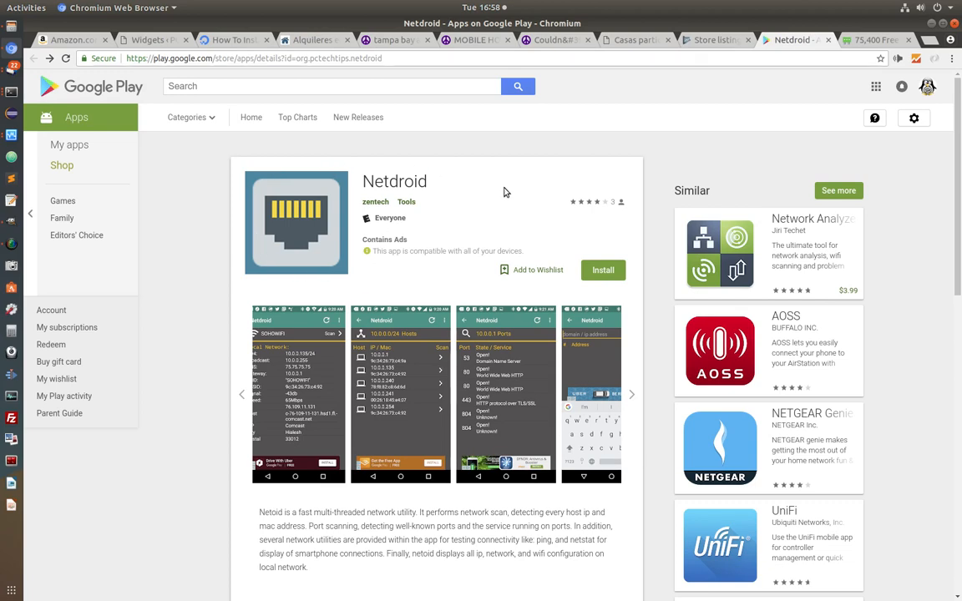
pyautogui.moveTo(494, 199)
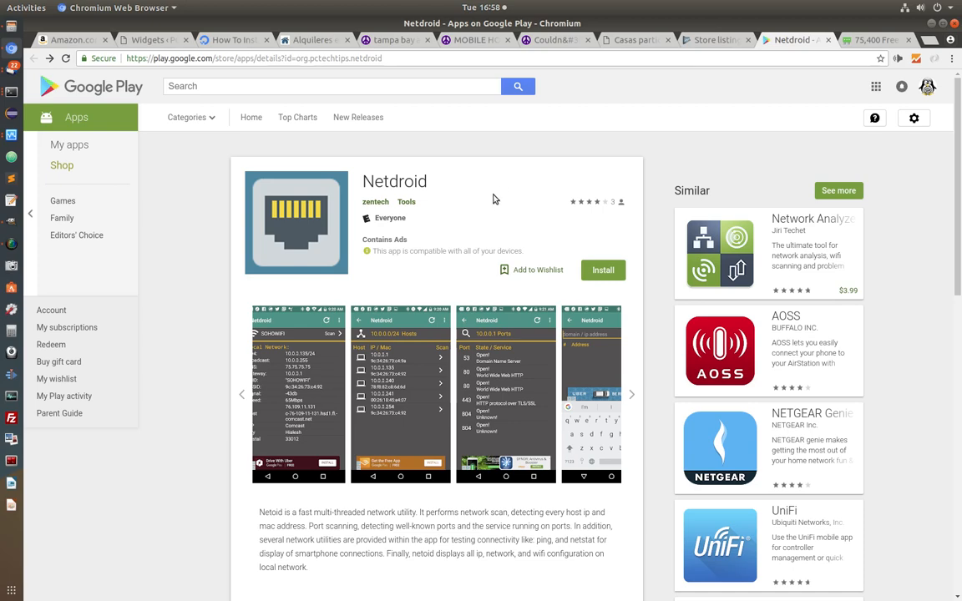
pyautogui.moveTo(228, 238)
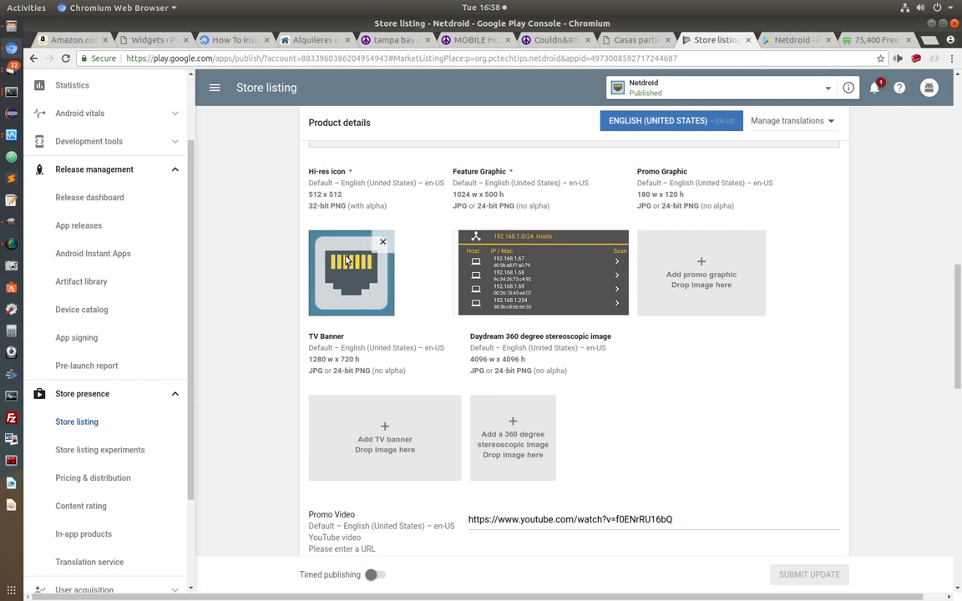
pyautogui.moveTo(291, 233)
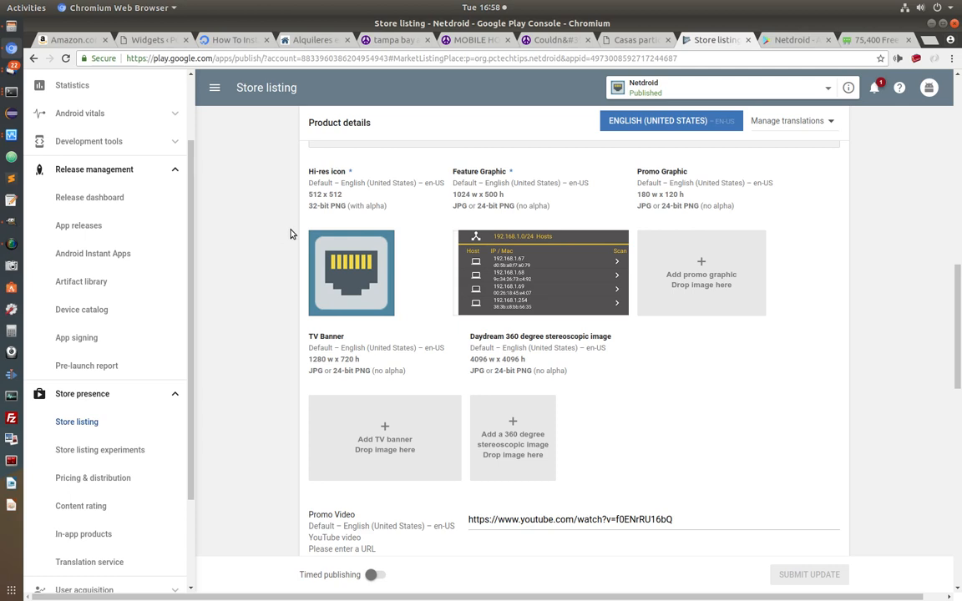
# Search Icons8 for 'ether' and download the Ethernet On icon as a 96 px PNG
pyautogui.click(793, 39)
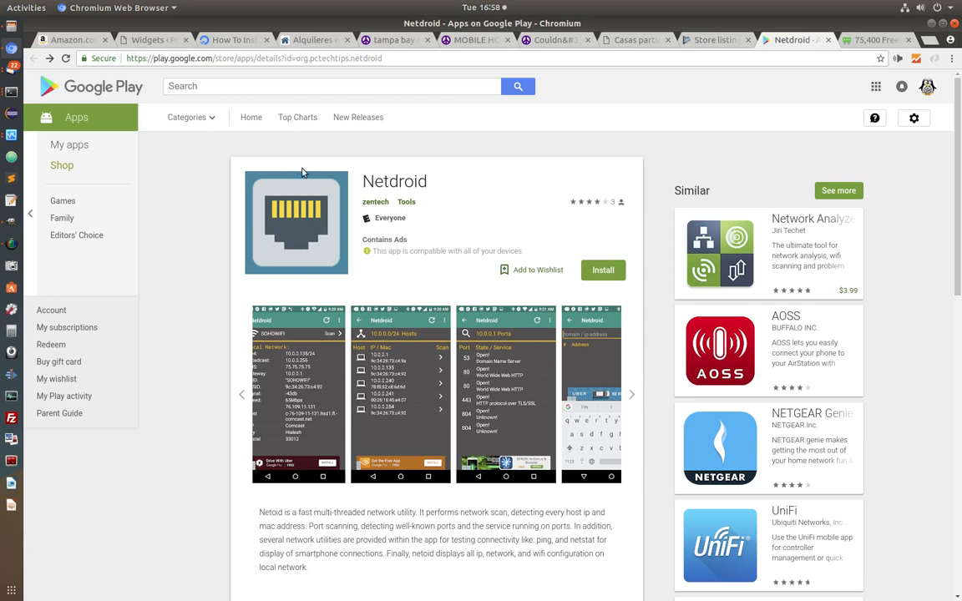
pyautogui.moveTo(454, 185)
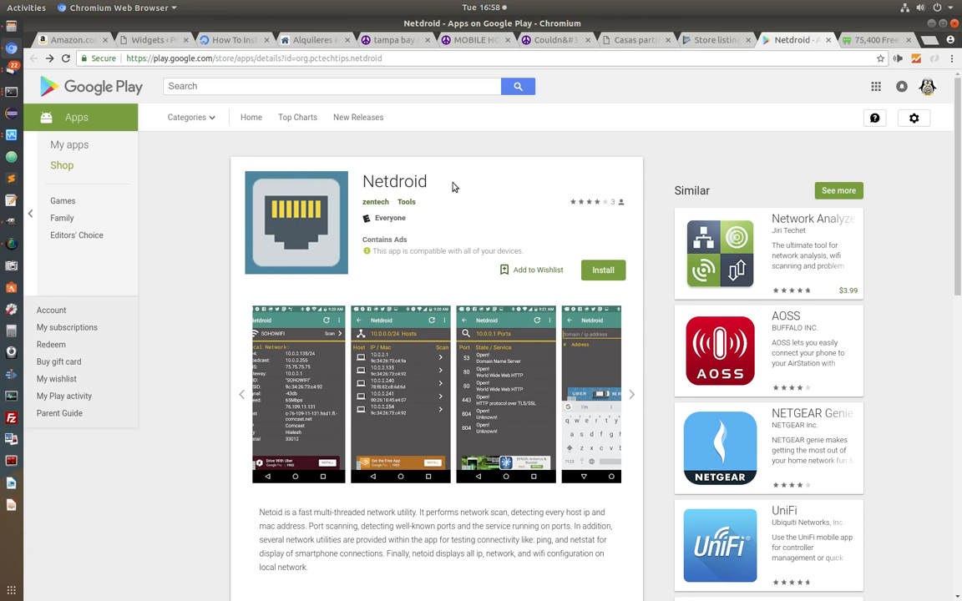
pyautogui.moveTo(461, 225)
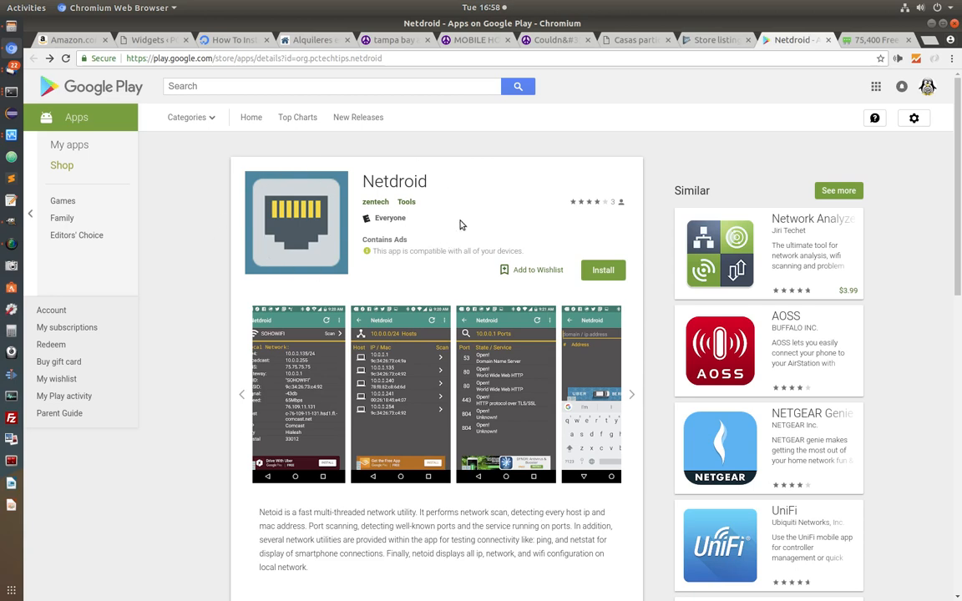
pyautogui.moveTo(718, 40)
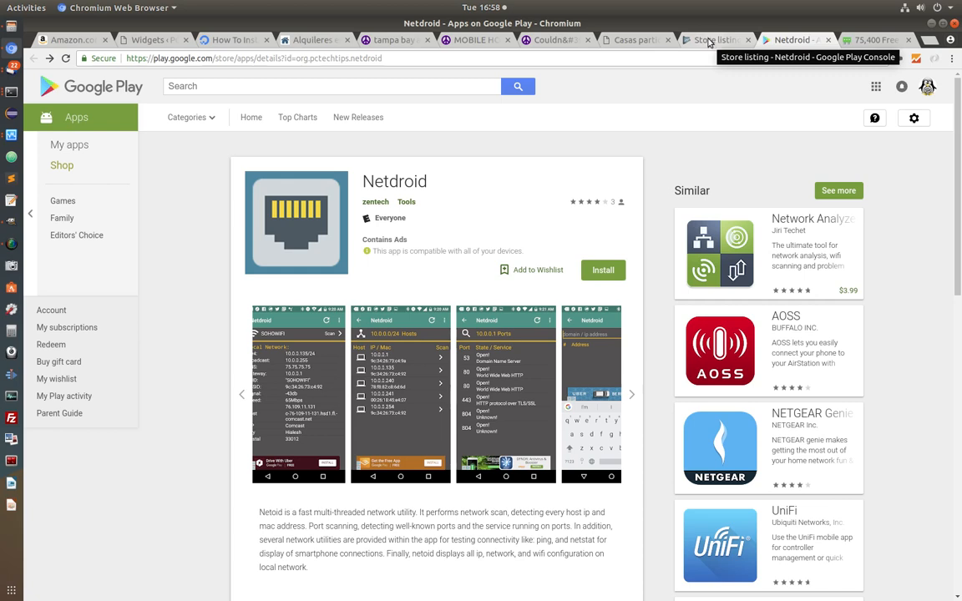
pyautogui.click(873, 40)
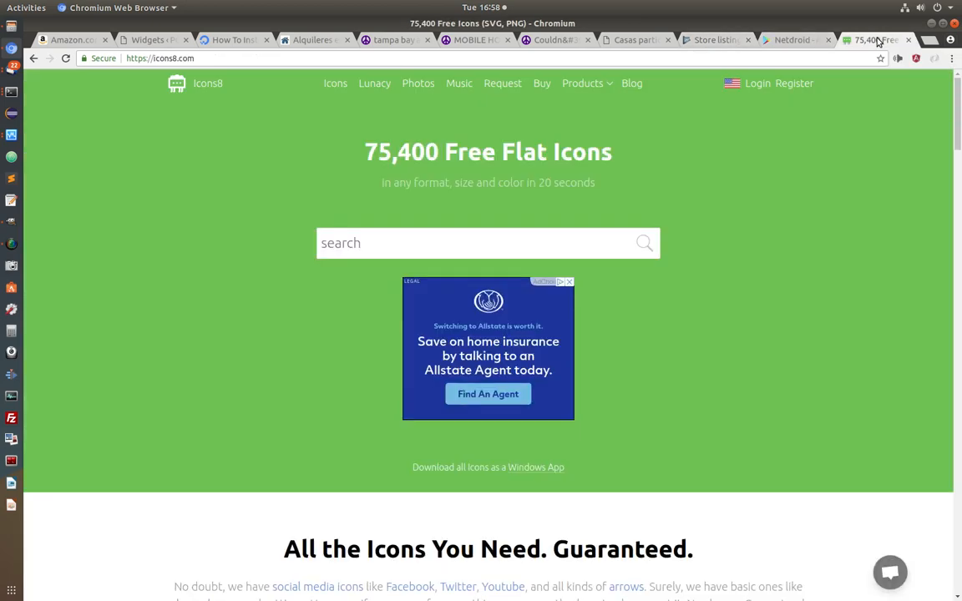
pyautogui.moveTo(192, 70)
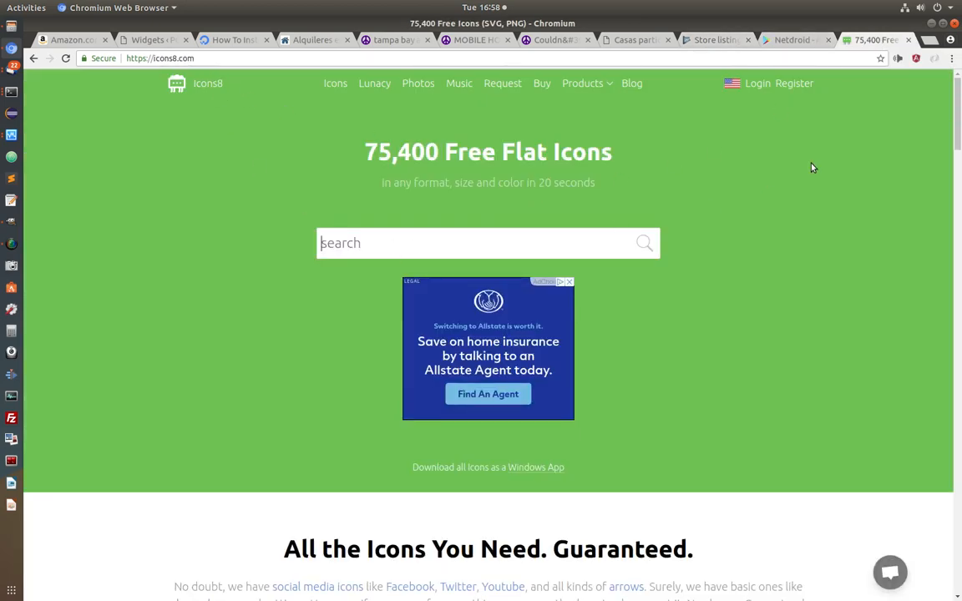
pyautogui.write('ethernet')
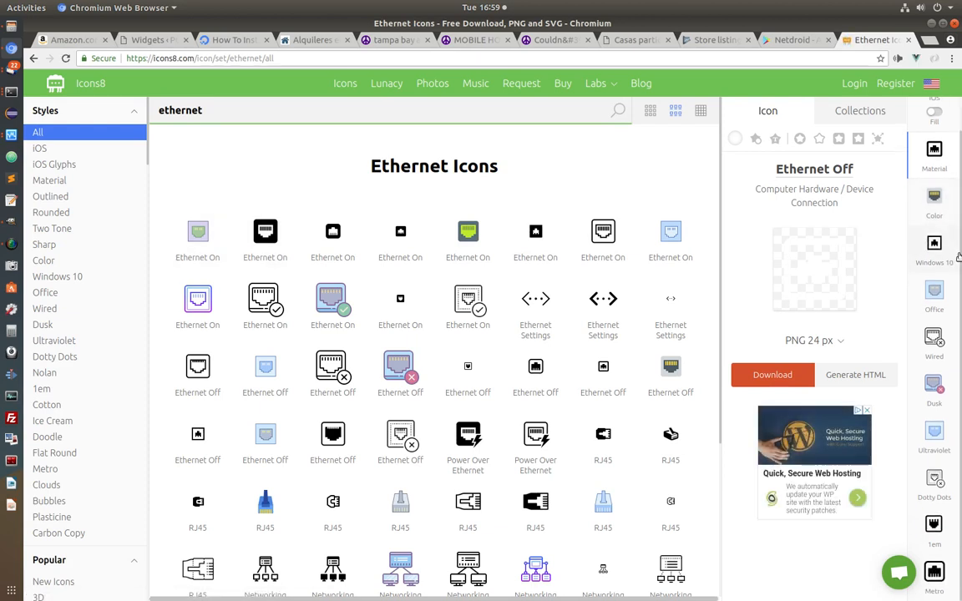
pyautogui.moveTo(338, 253)
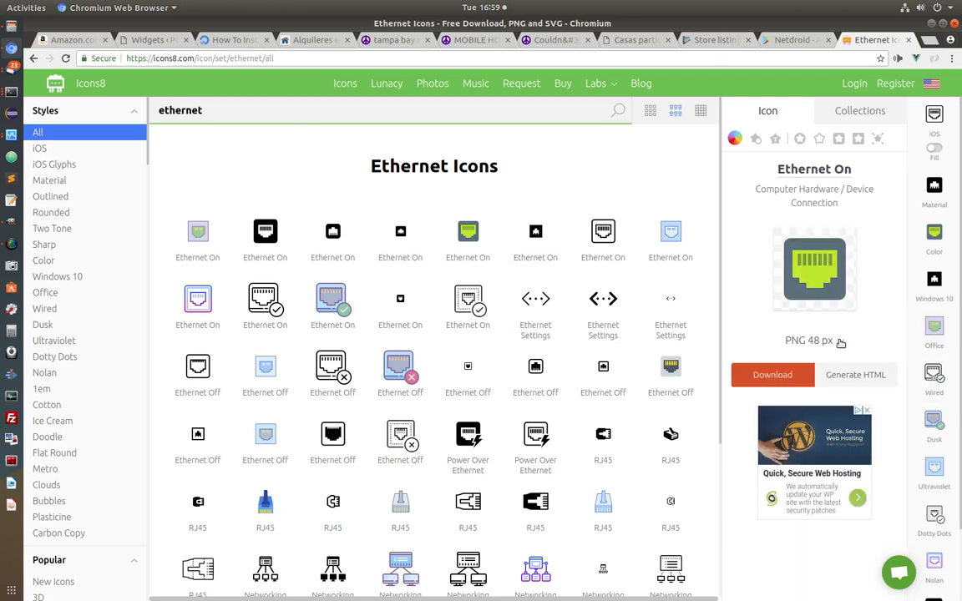
pyautogui.click(772, 375)
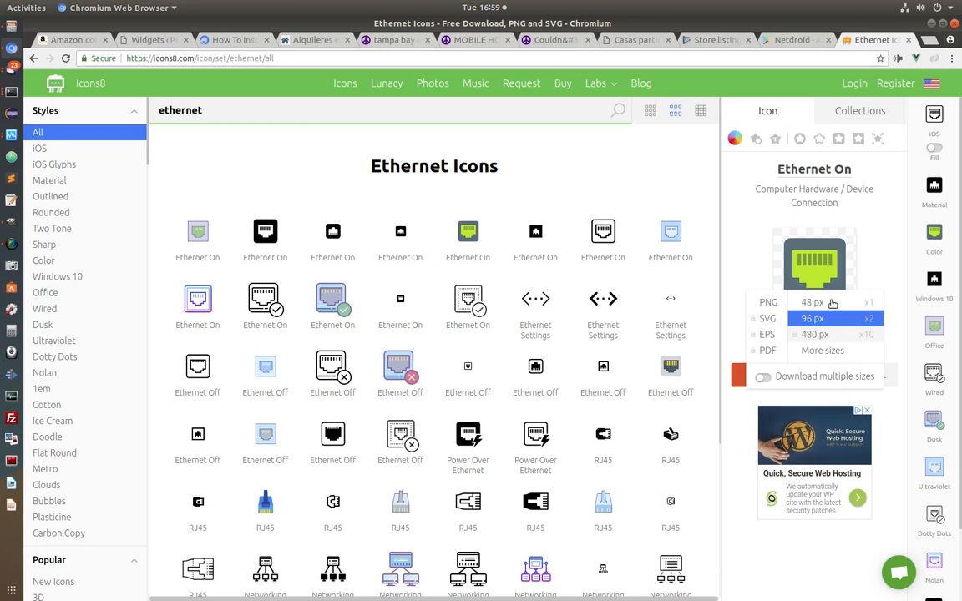
pyautogui.moveTo(809, 334)
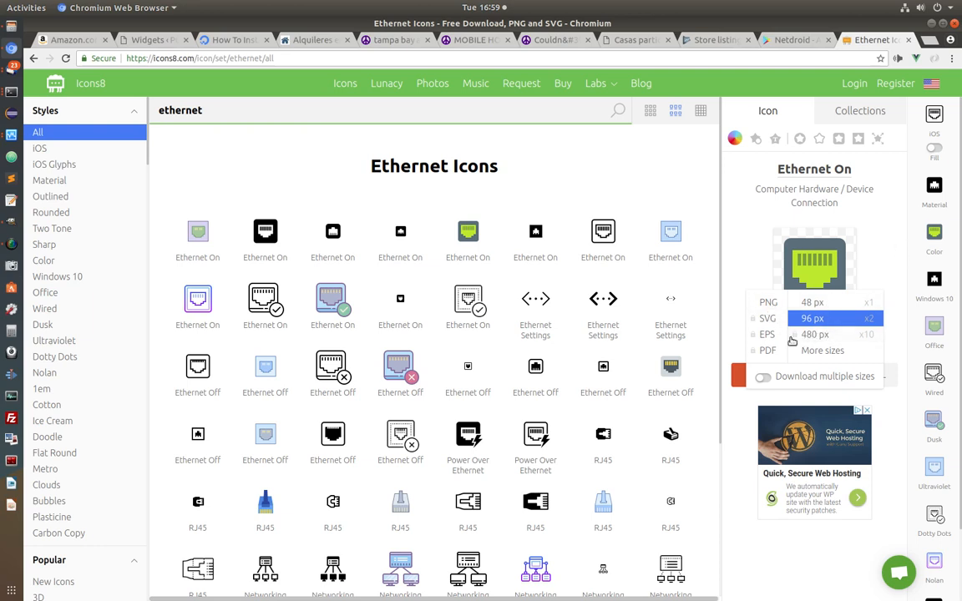
pyautogui.moveTo(818, 318)
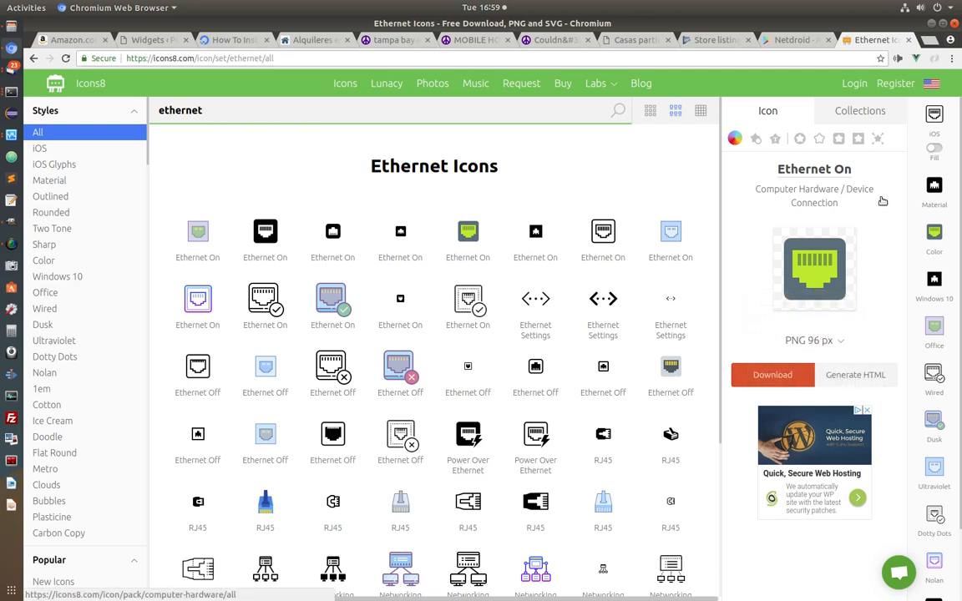
pyautogui.click(771, 375)
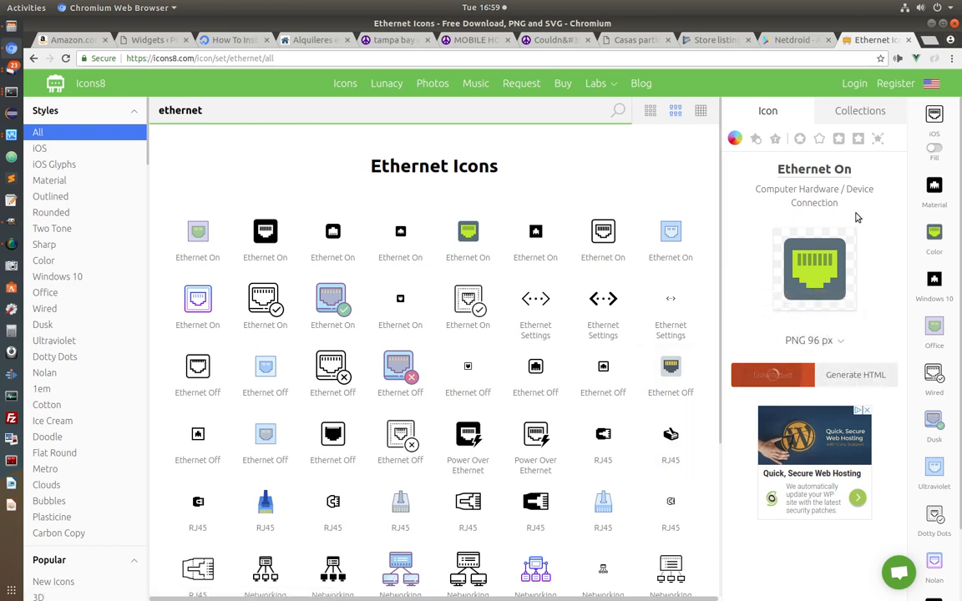
pyautogui.click(772, 375)
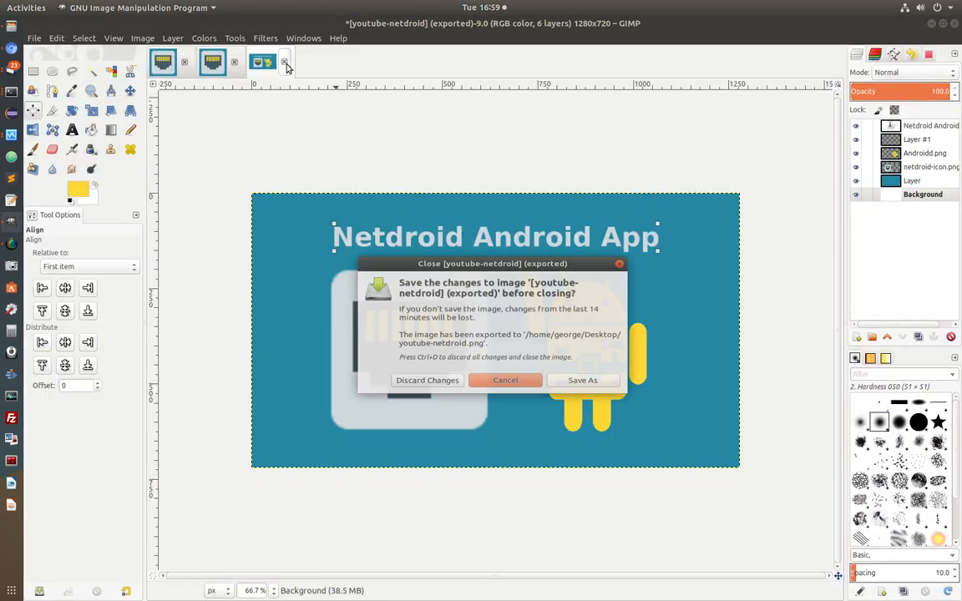
# Discard the unsaved banner image and create a new blank 512×512 px image
pyautogui.click(426, 380)
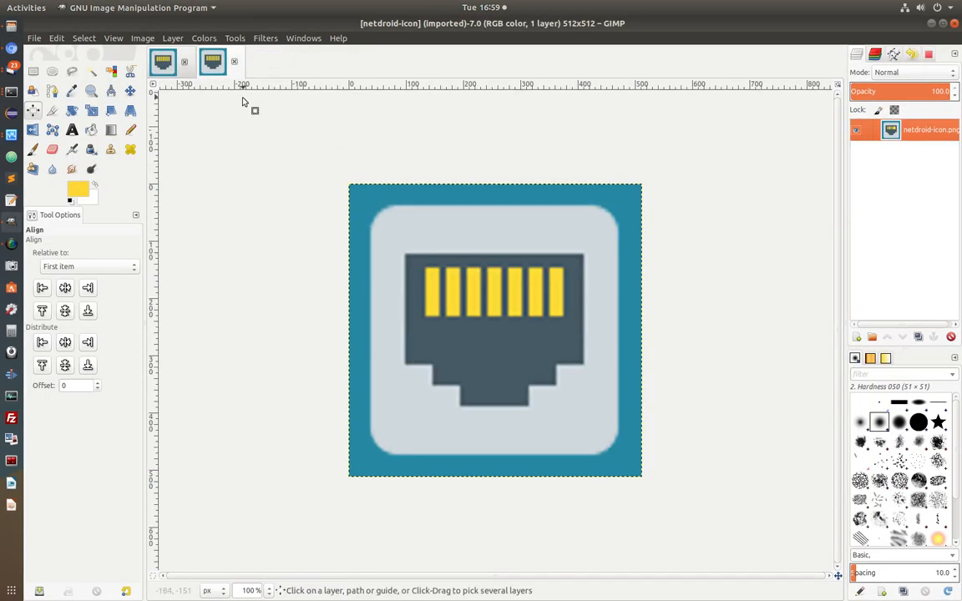
pyautogui.click(35, 38)
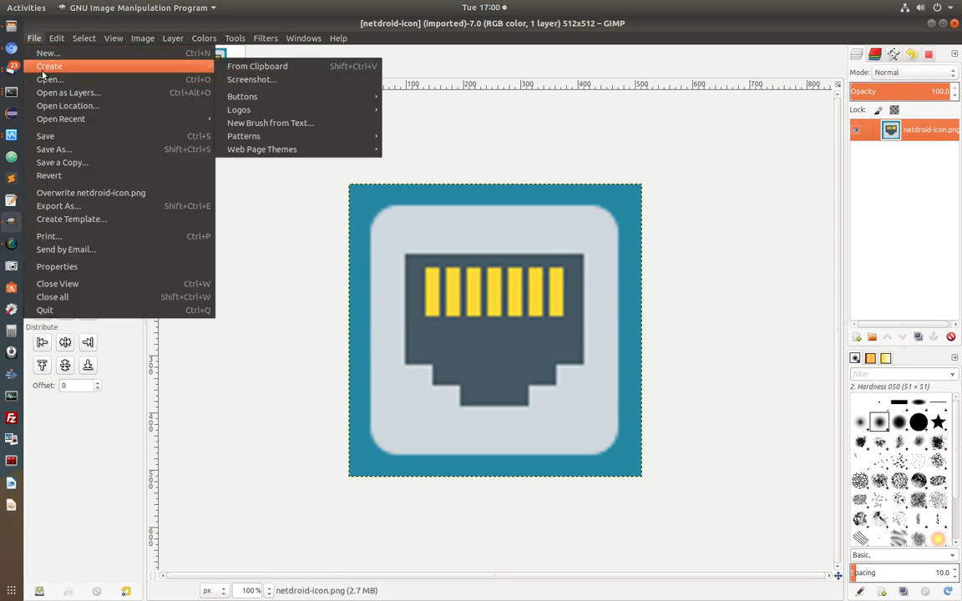
pyautogui.moveTo(51, 53)
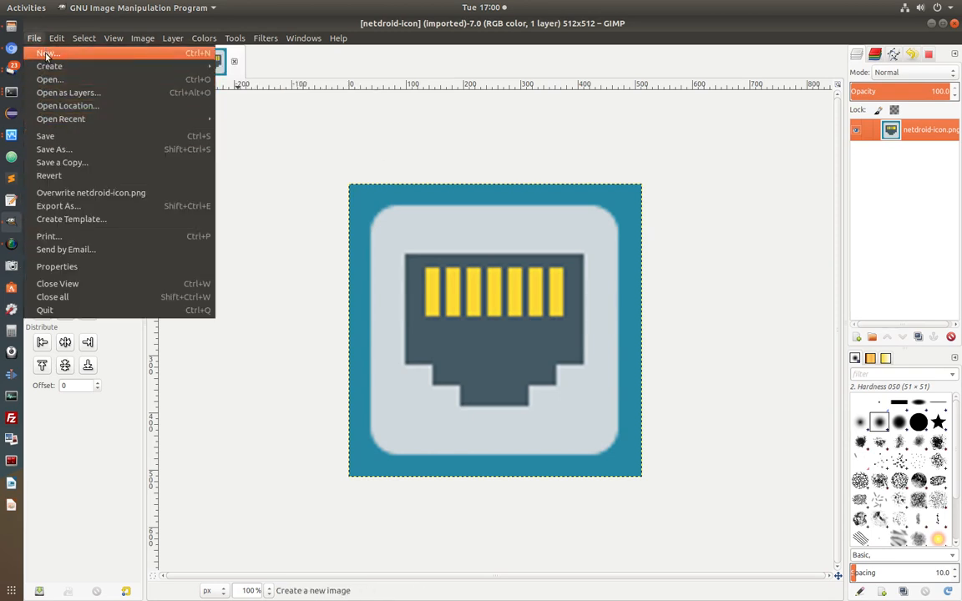
pyautogui.click(42, 53)
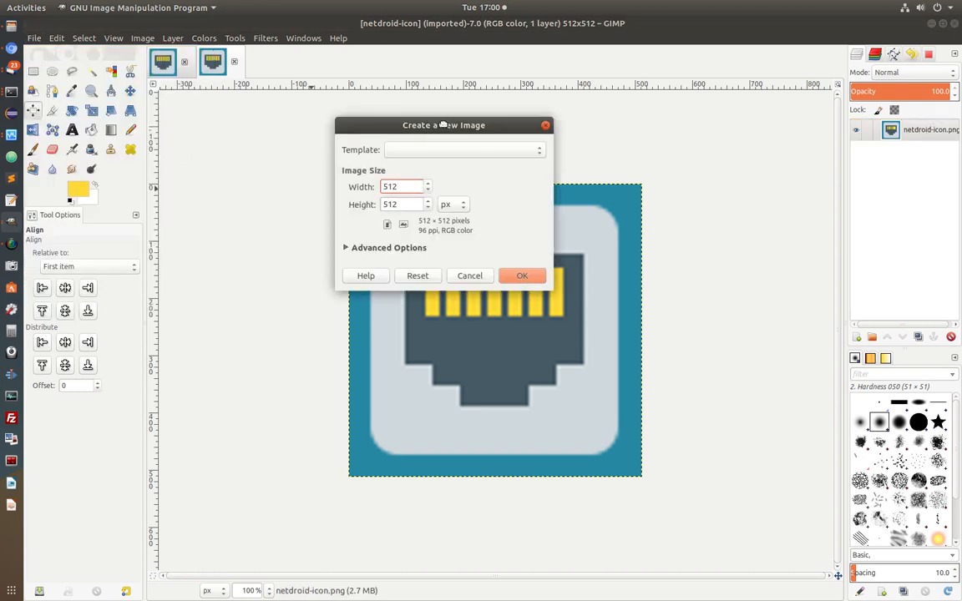
pyautogui.moveTo(443, 124); pyautogui.dragTo(302, 224)
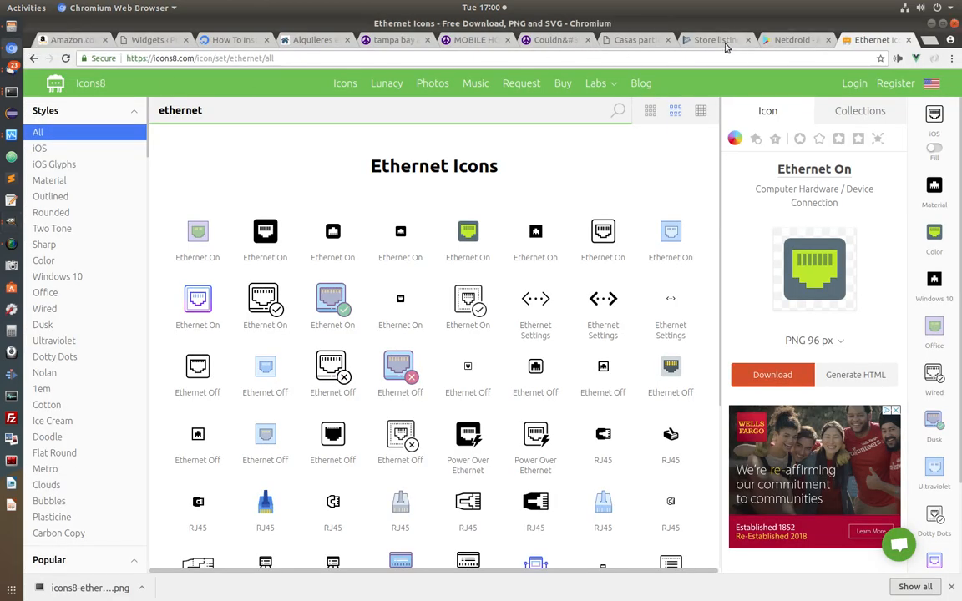
pyautogui.click(714, 39)
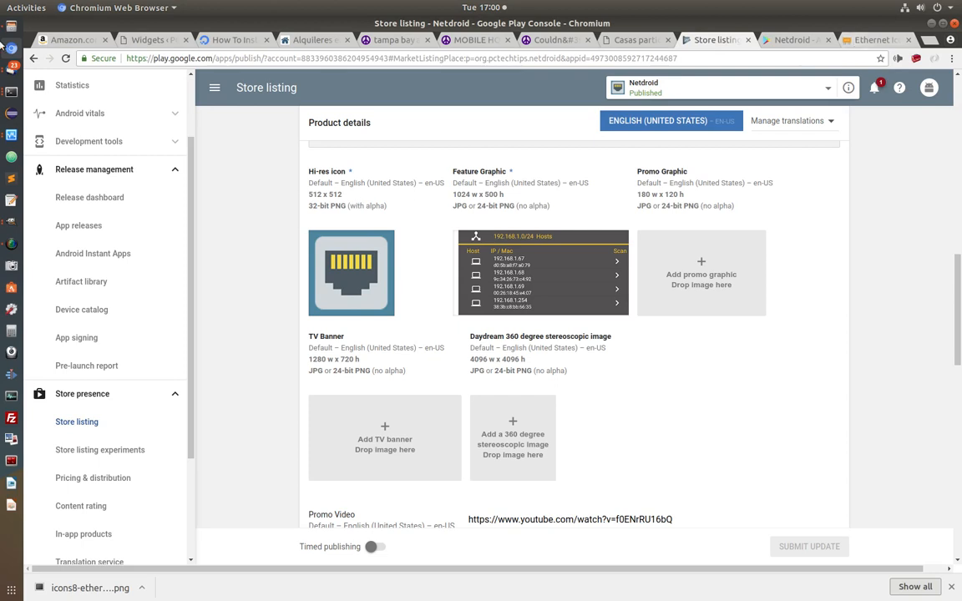
pyautogui.moveTo(8, 214)
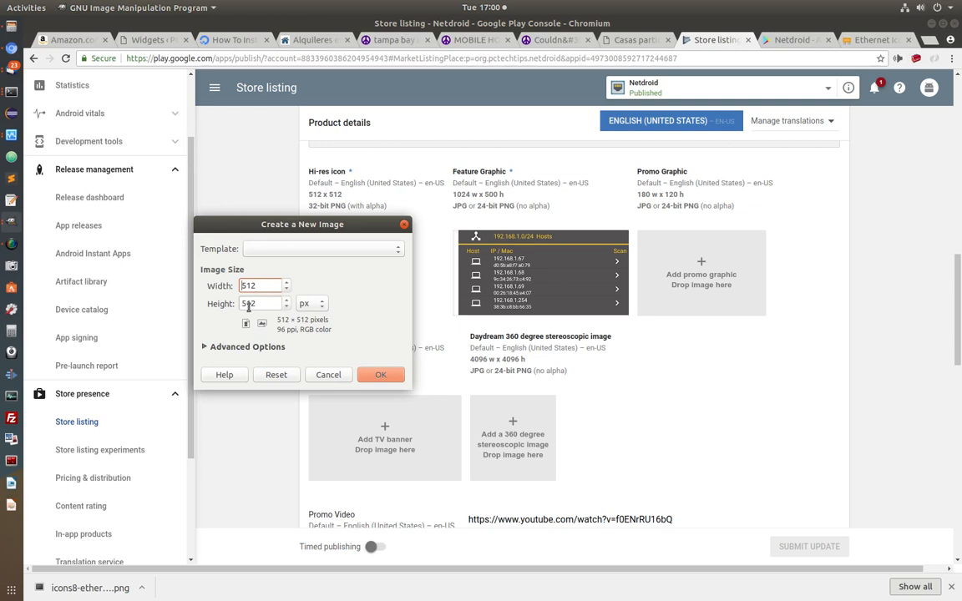
pyautogui.click(380, 374)
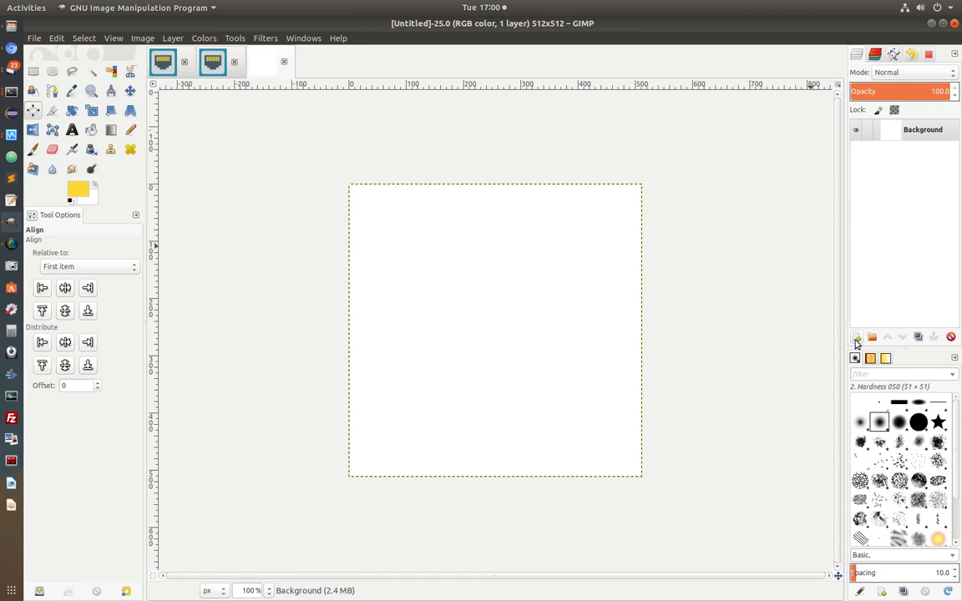
# Add a transparent layer, then open icons8-ethernet-off-96.png from Downloads as a layer
pyautogui.click(854, 338)
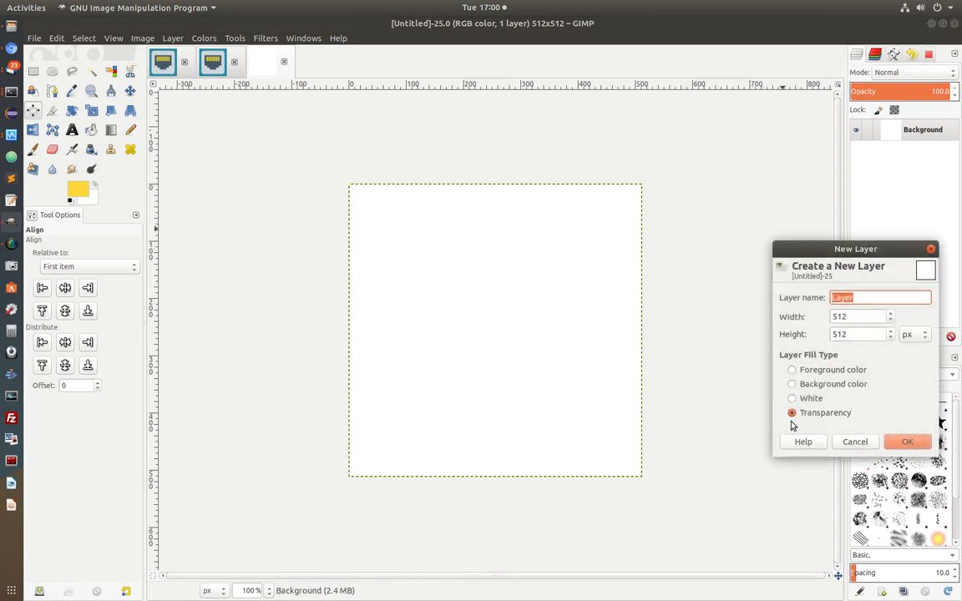
pyautogui.click(909, 442)
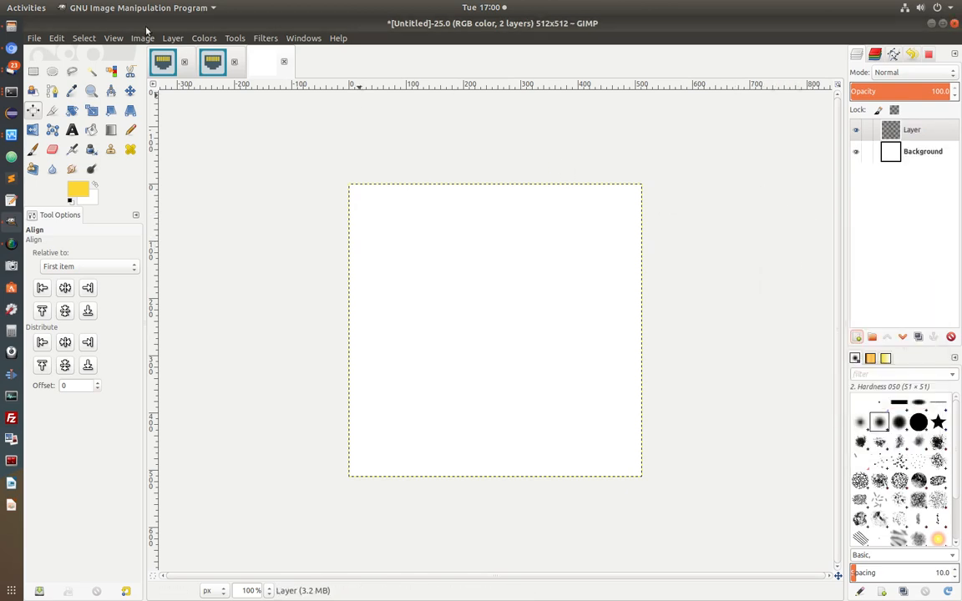
pyautogui.click(34, 38)
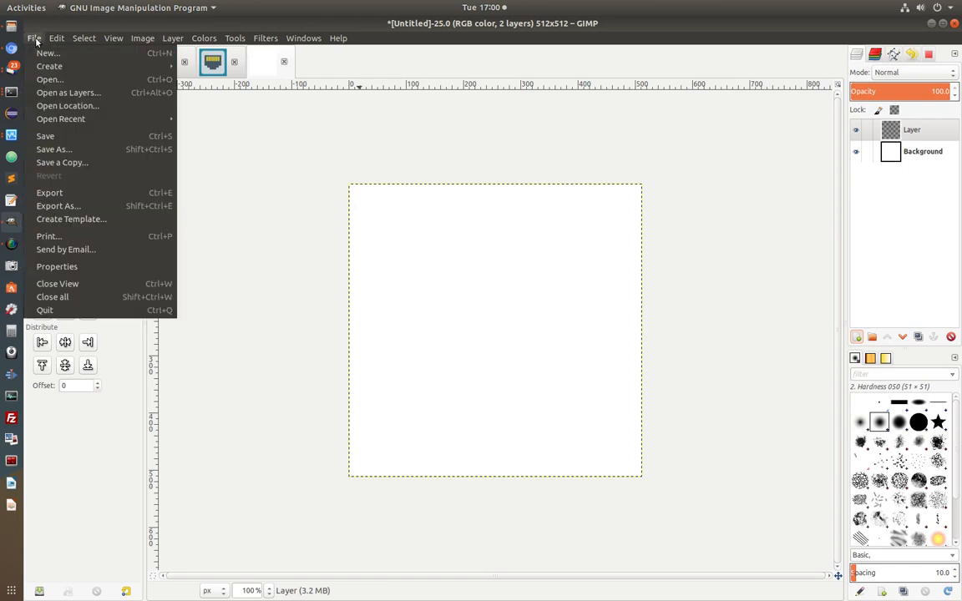
pyautogui.moveTo(66, 105)
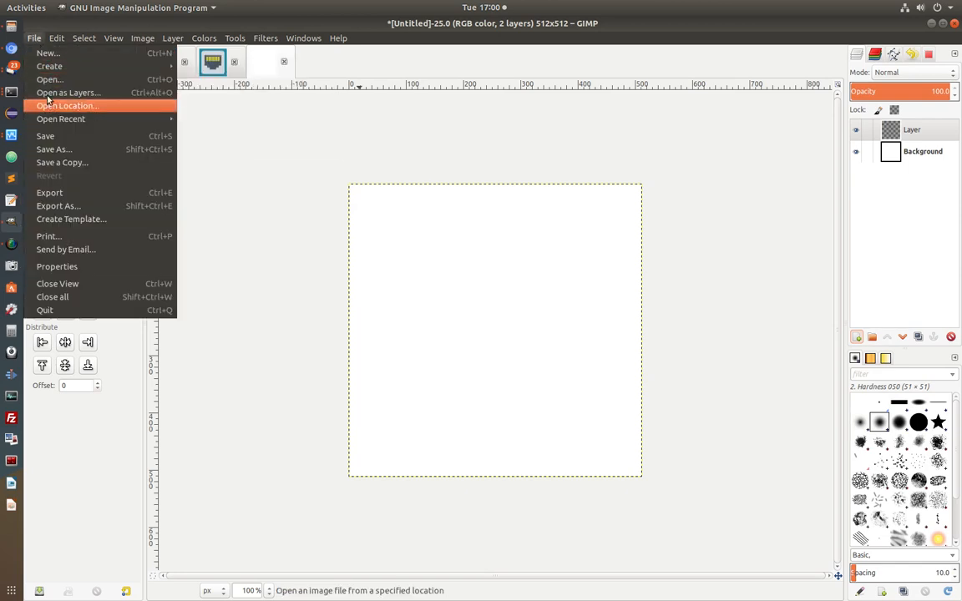
pyautogui.moveTo(69, 93)
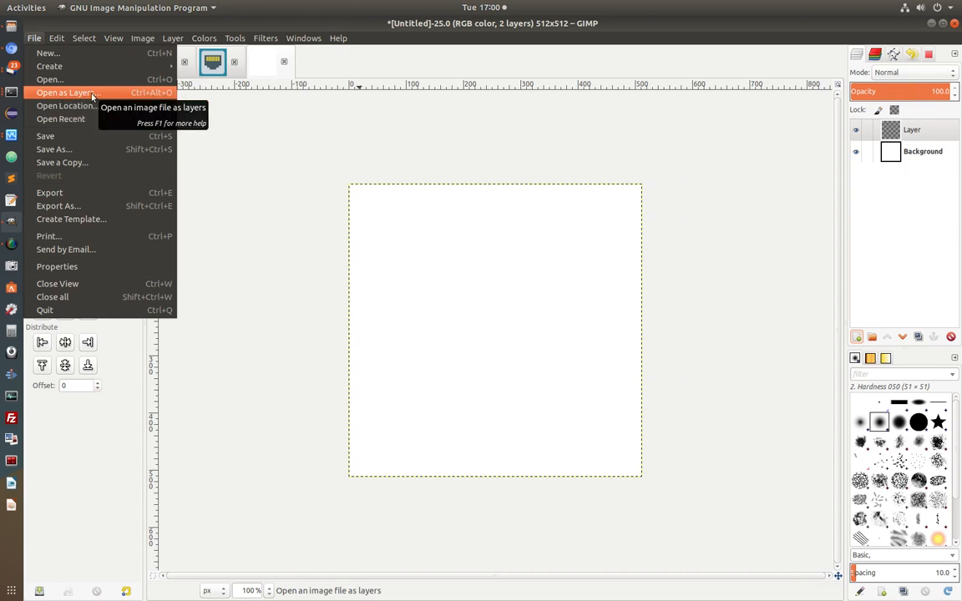
pyautogui.click(65, 93)
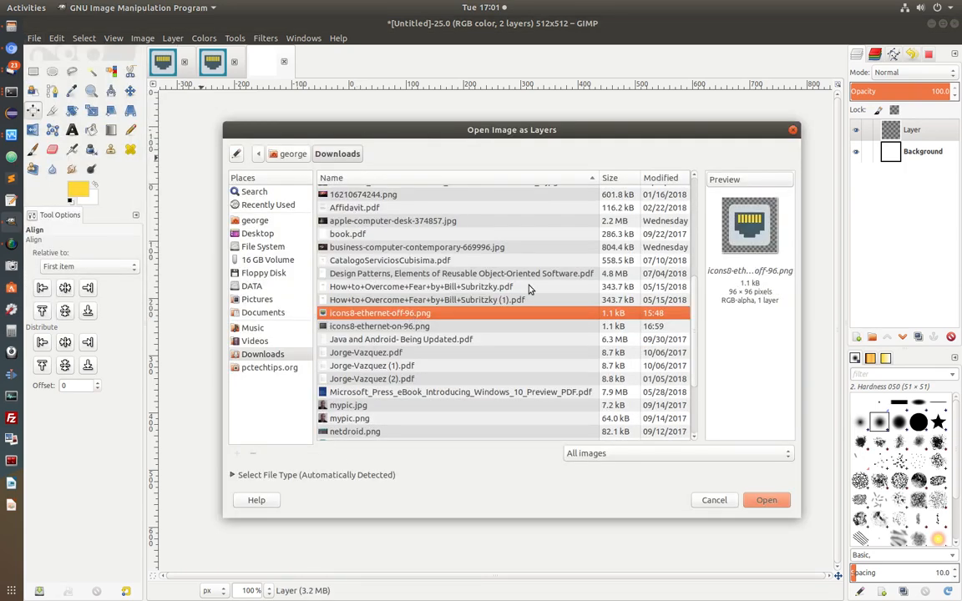
pyautogui.click(766, 500)
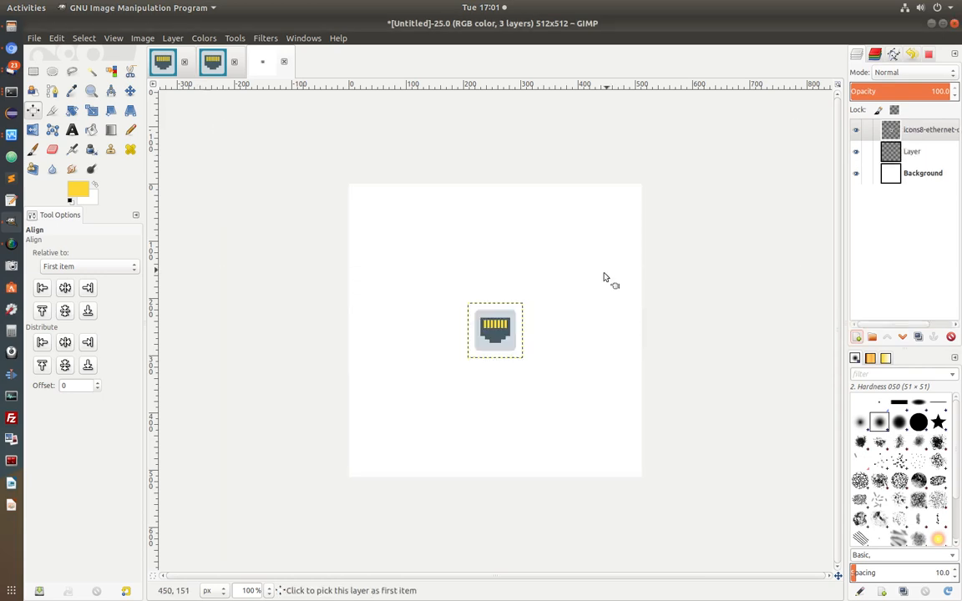
pyautogui.moveTo(487, 291)
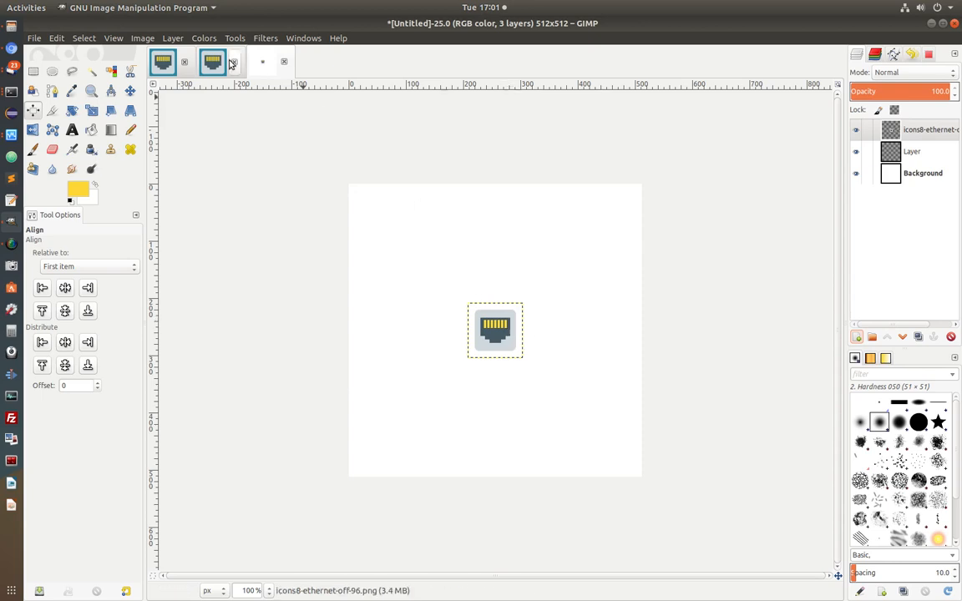
# Scale the 96 px ethernet icon layer up to cover the 512×512 canvas
pyautogui.click(90, 110)
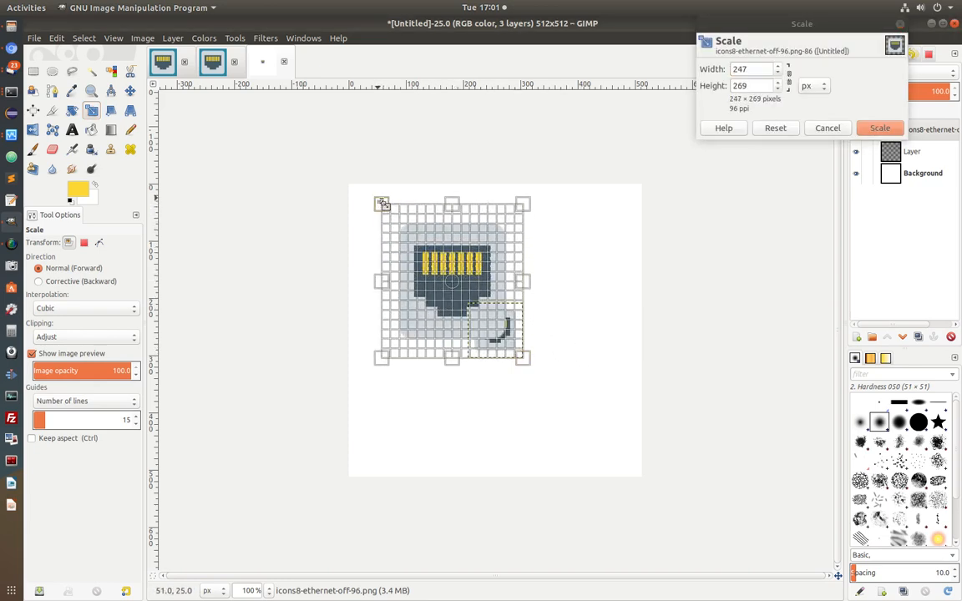
pyautogui.moveTo(691, 183)
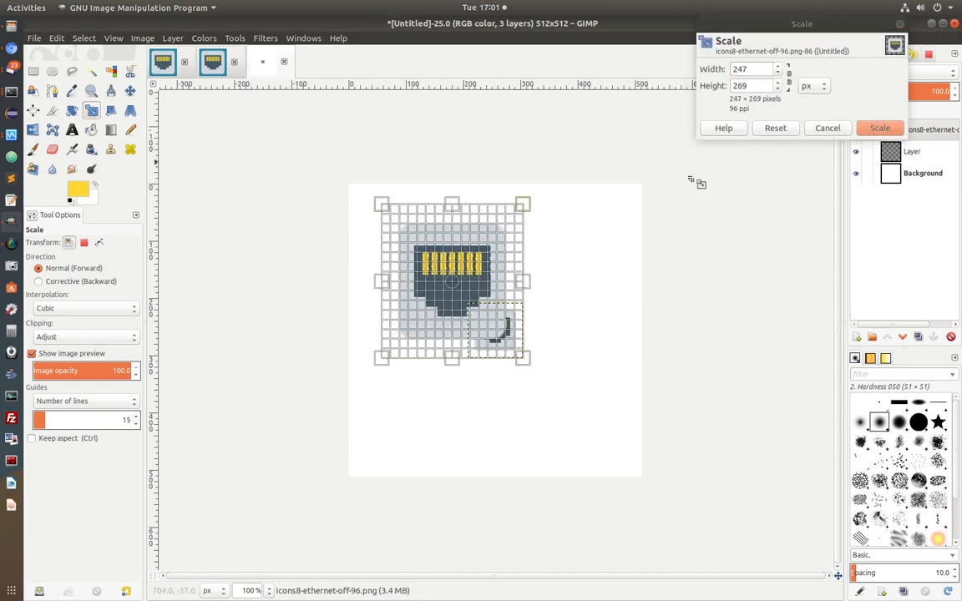
pyautogui.moveTo(525, 359); pyautogui.dragTo(593, 447)
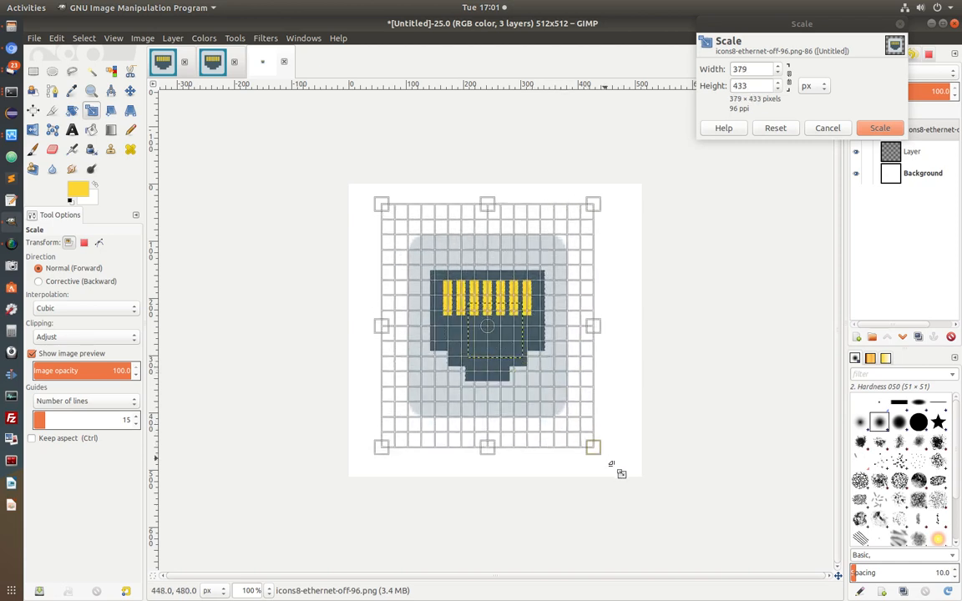
pyautogui.moveTo(593, 446); pyautogui.dragTo(637, 474)
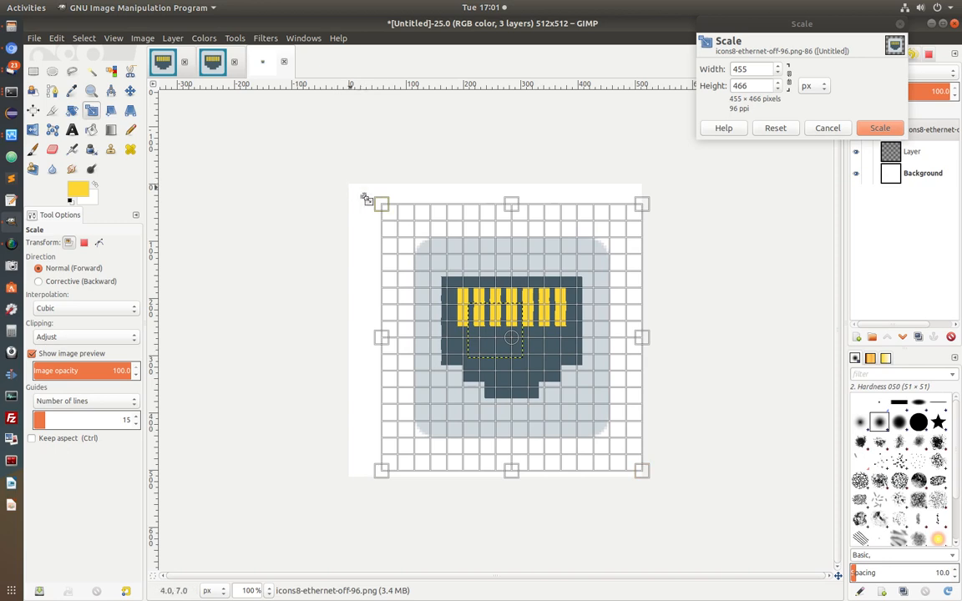
pyautogui.moveTo(368, 200); pyautogui.dragTo(349, 186)
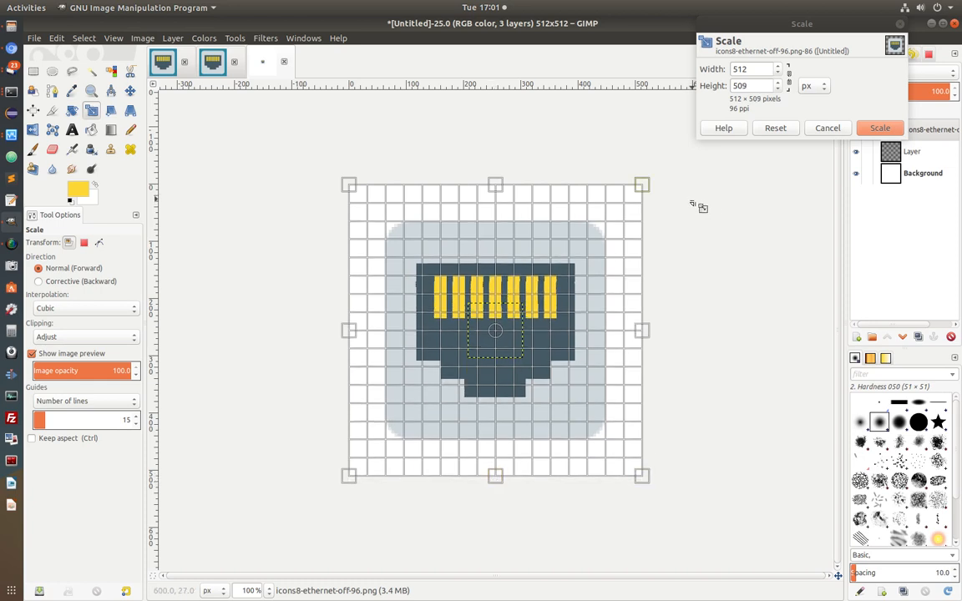
pyautogui.click(880, 128)
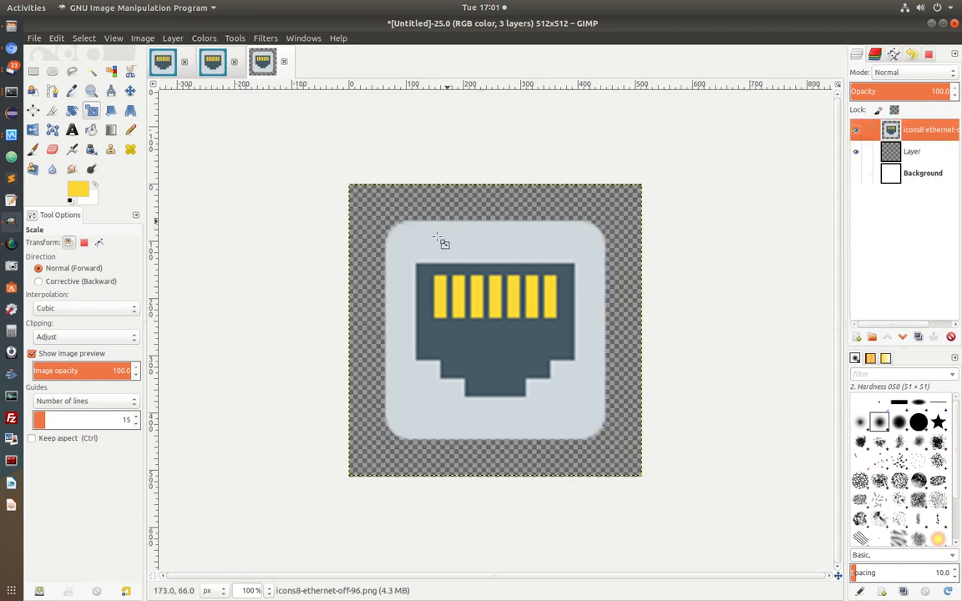
pyautogui.moveTo(640, 214)
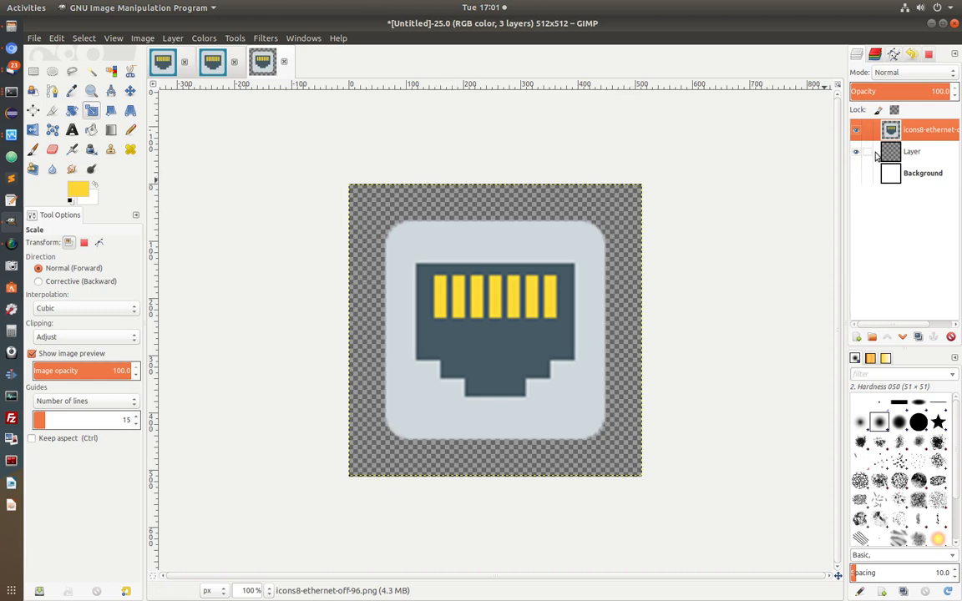
pyautogui.moveTo(910, 153)
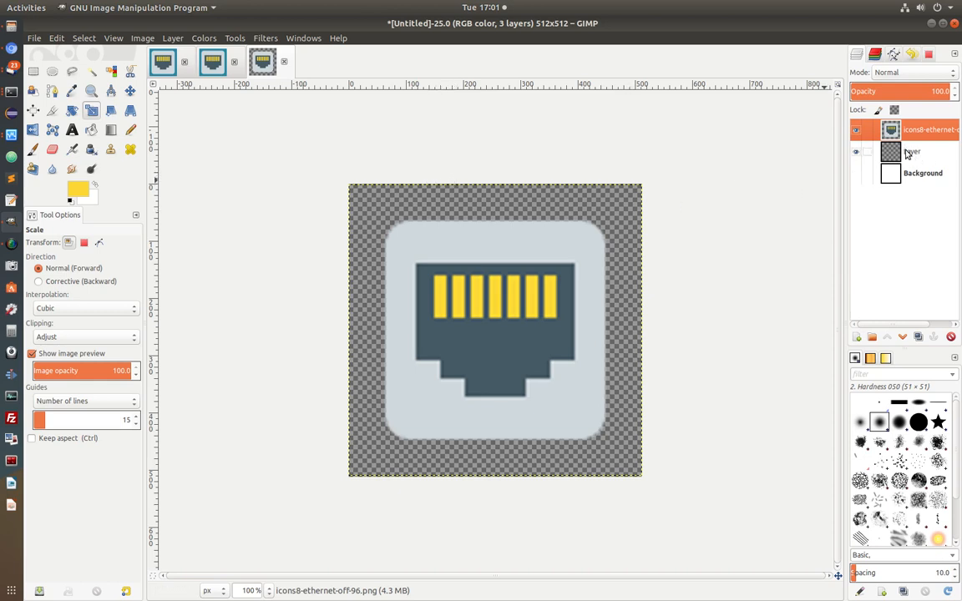
# Bucket-fill the transparent layer beneath the icon with teal 2588a4
pyautogui.click(923, 152)
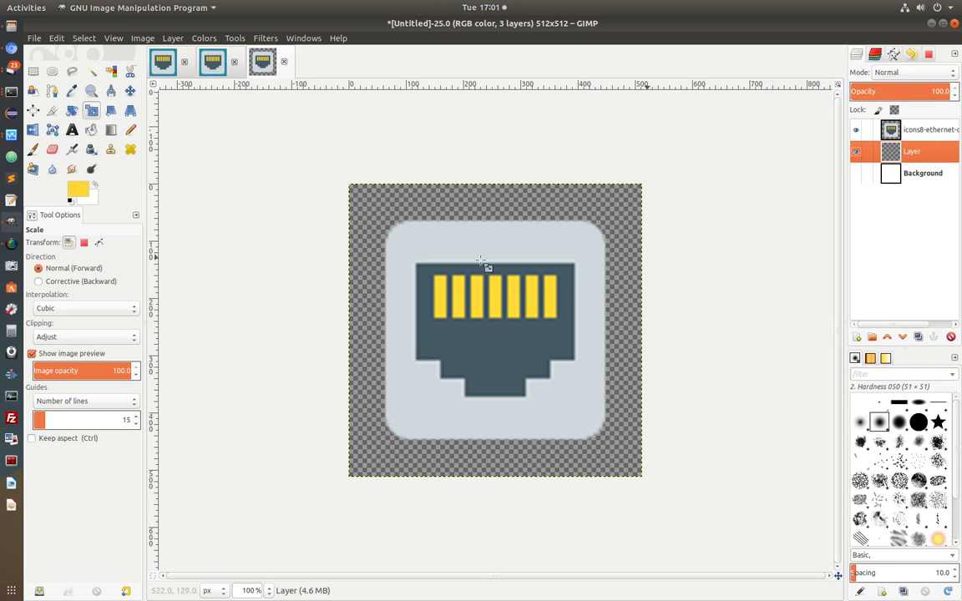
pyautogui.moveTo(77, 188)
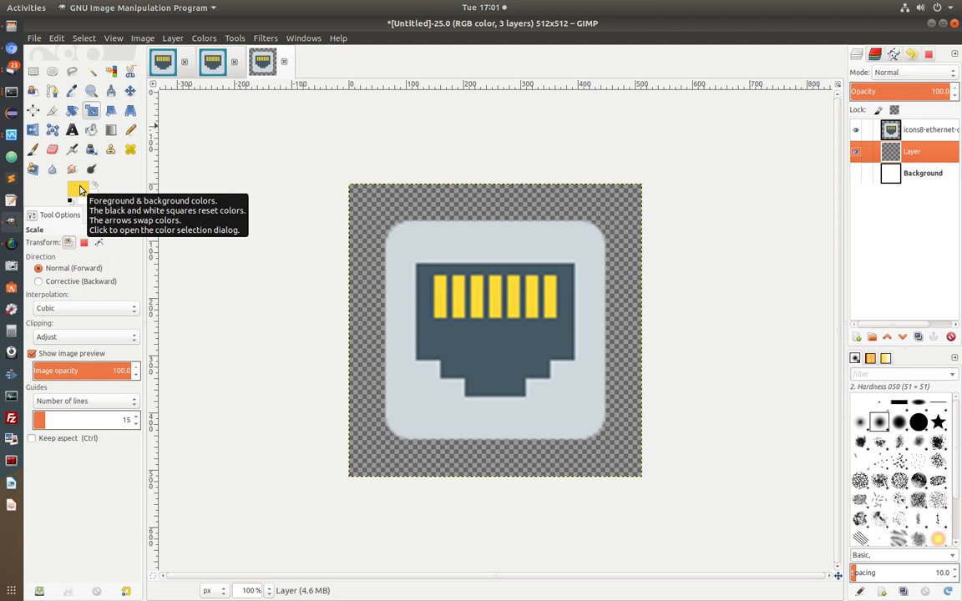
pyautogui.click(91, 129)
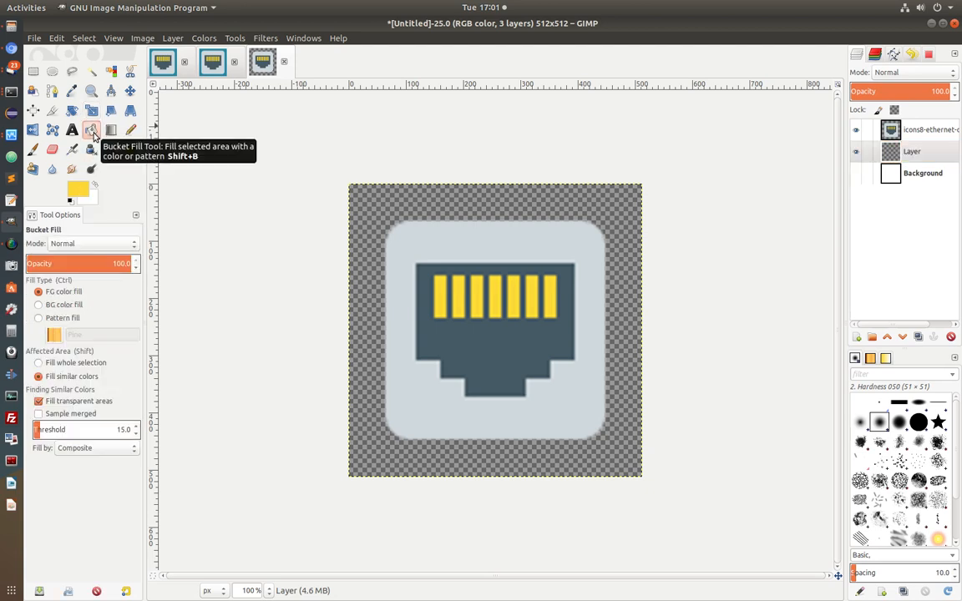
pyautogui.click(73, 187)
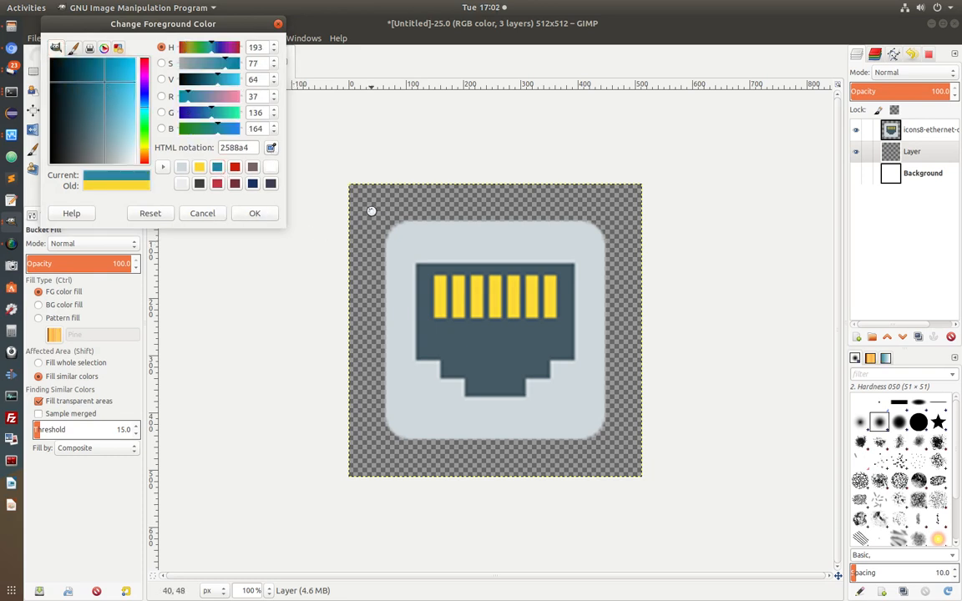
pyautogui.click(255, 213)
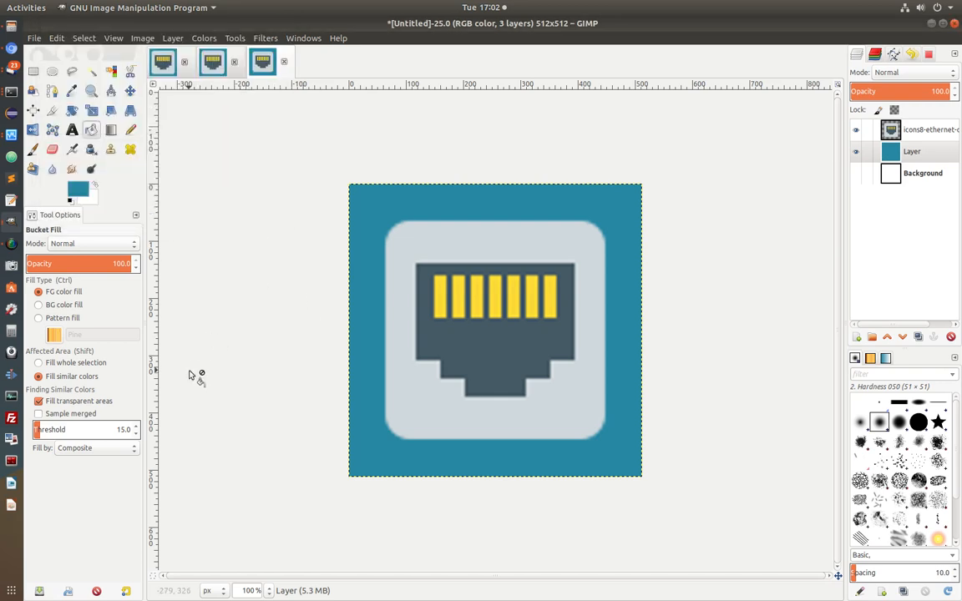
pyautogui.click(923, 173)
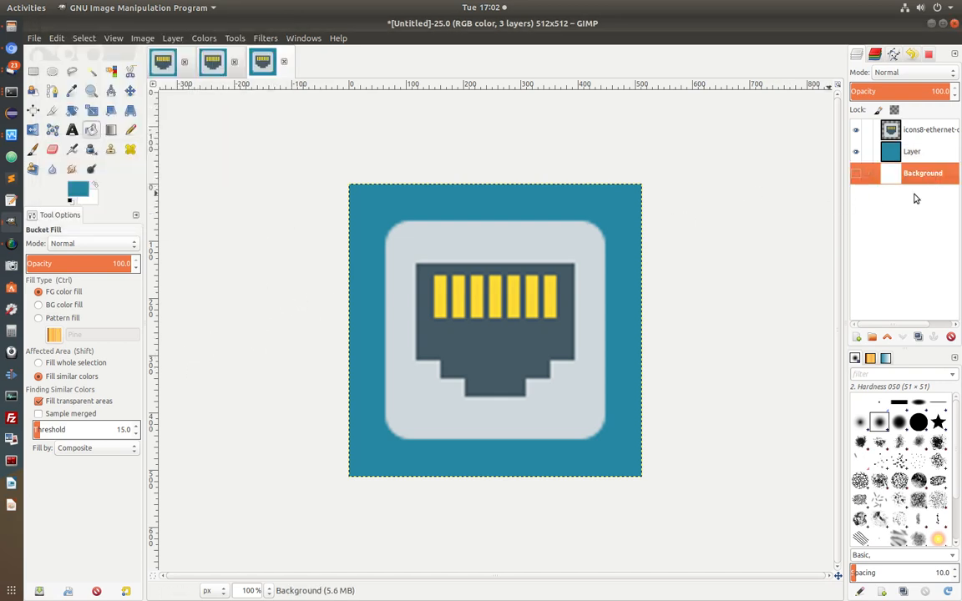
# Flatten all layers into a single ethernet-on-teal image
pyautogui.rightClick(922, 173)
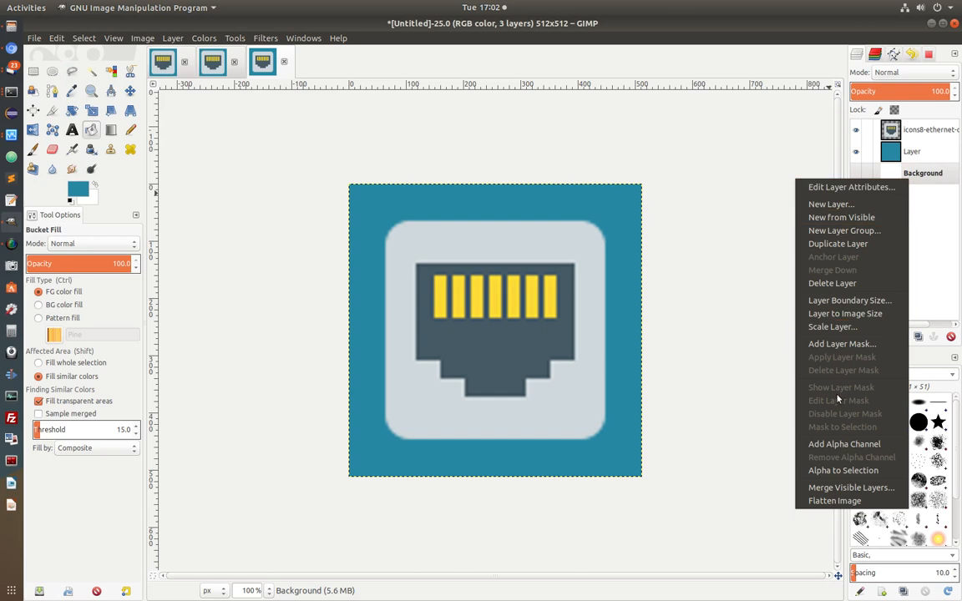
pyautogui.click(831, 283)
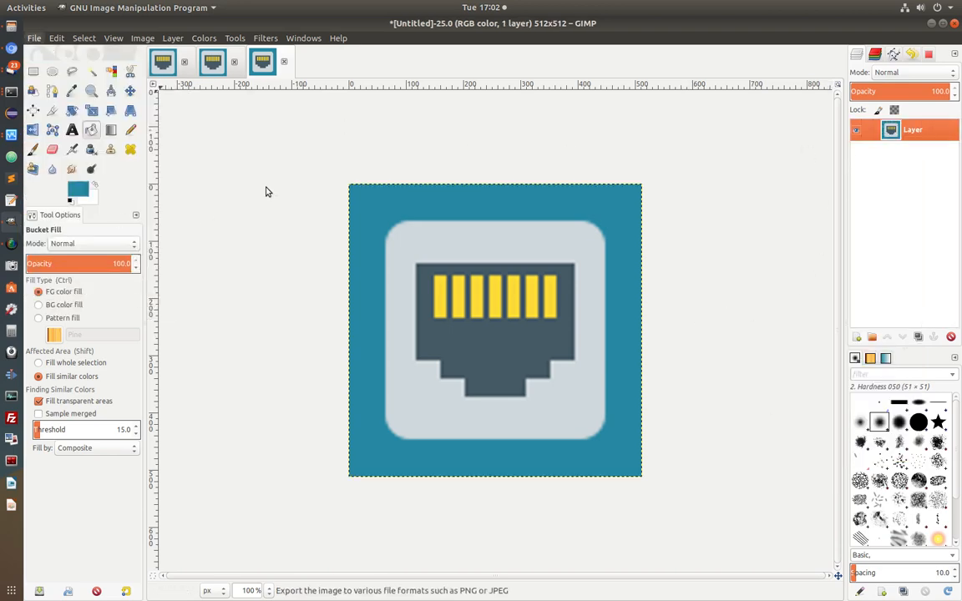
# Export the image to the Desktop as android-hi-res-icon.png with default PNG options
pyautogui.click(35, 39)
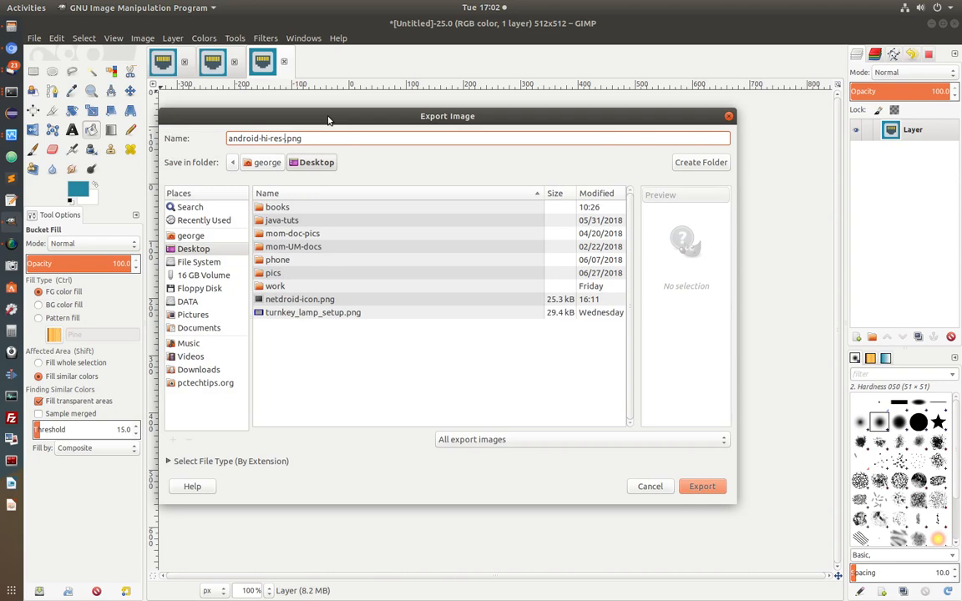
pyautogui.write('-icon')
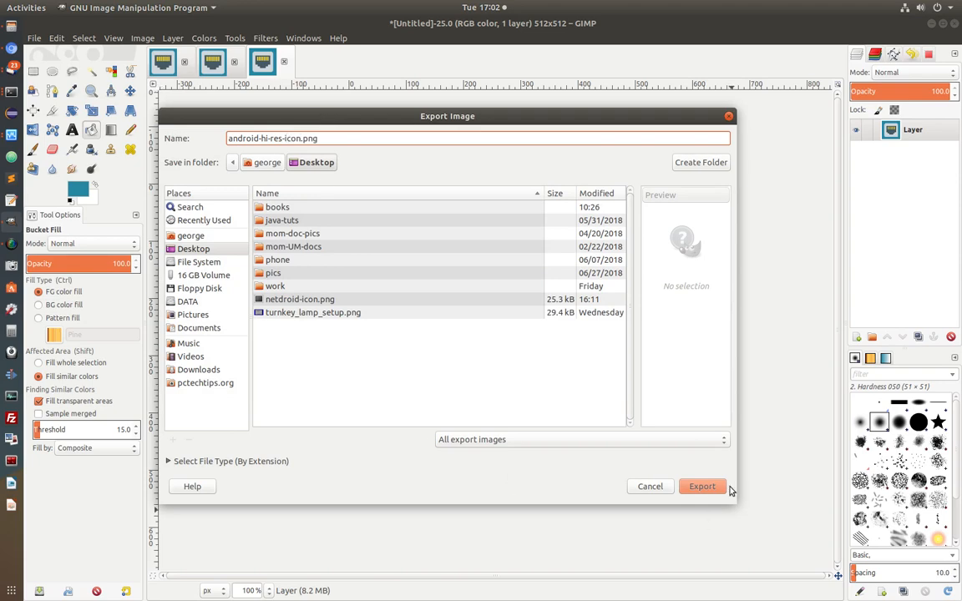
pyautogui.click(703, 485)
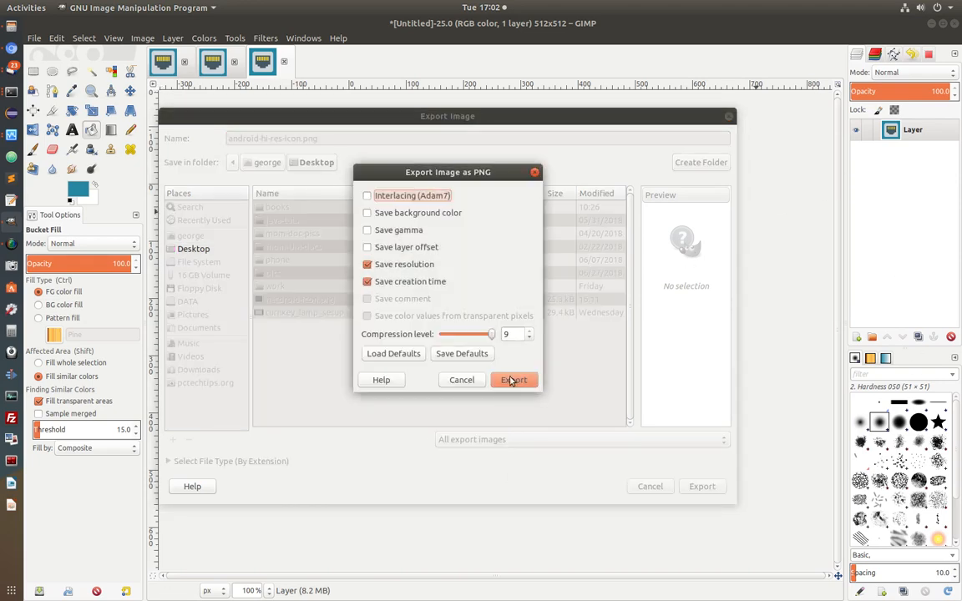
pyautogui.click(513, 380)
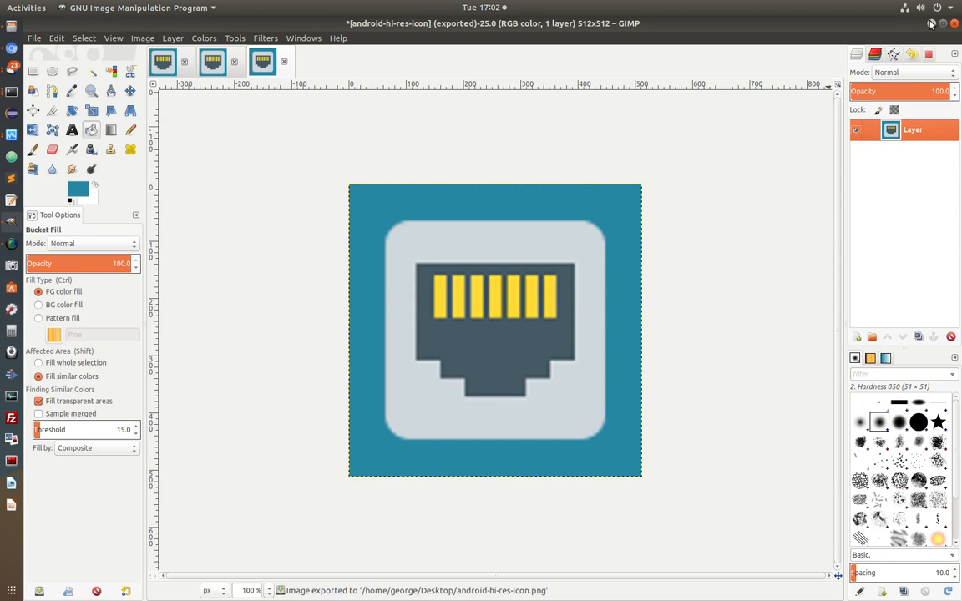
pyautogui.moveTo(532, 197)
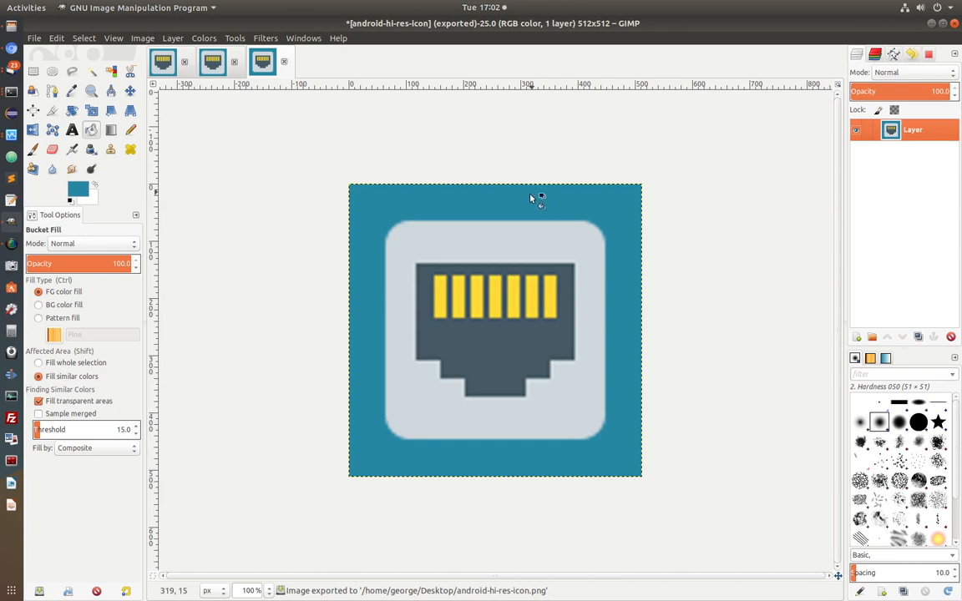
pyautogui.moveTo(315, 429)
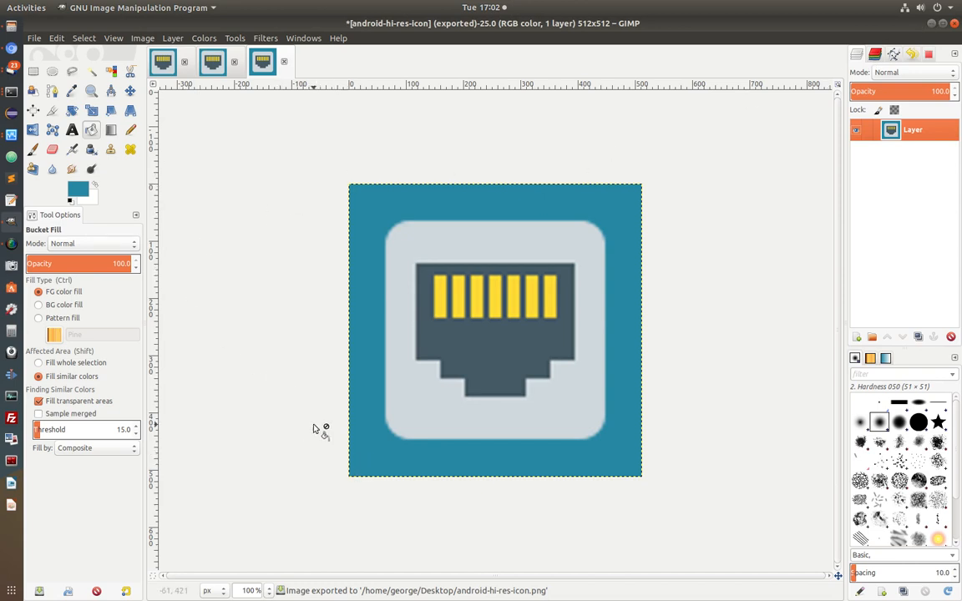